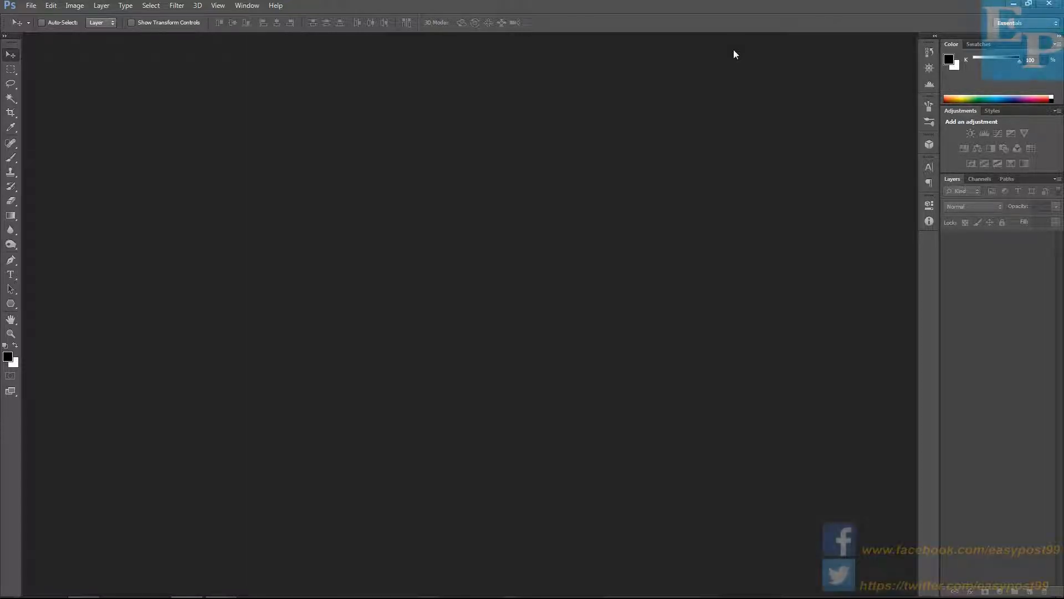
{"action": "mouse_move", "coordinate": [632, 124]}
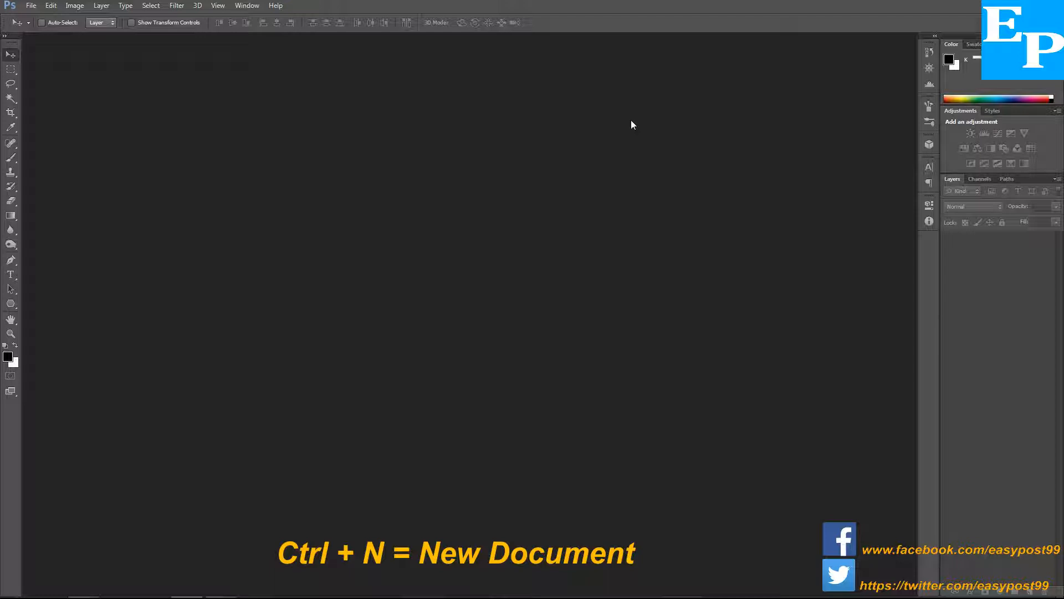
Create a new 1920×1080 document at 150 ppi with a white background.
{"action": "key", "text": "ctrl+n"}
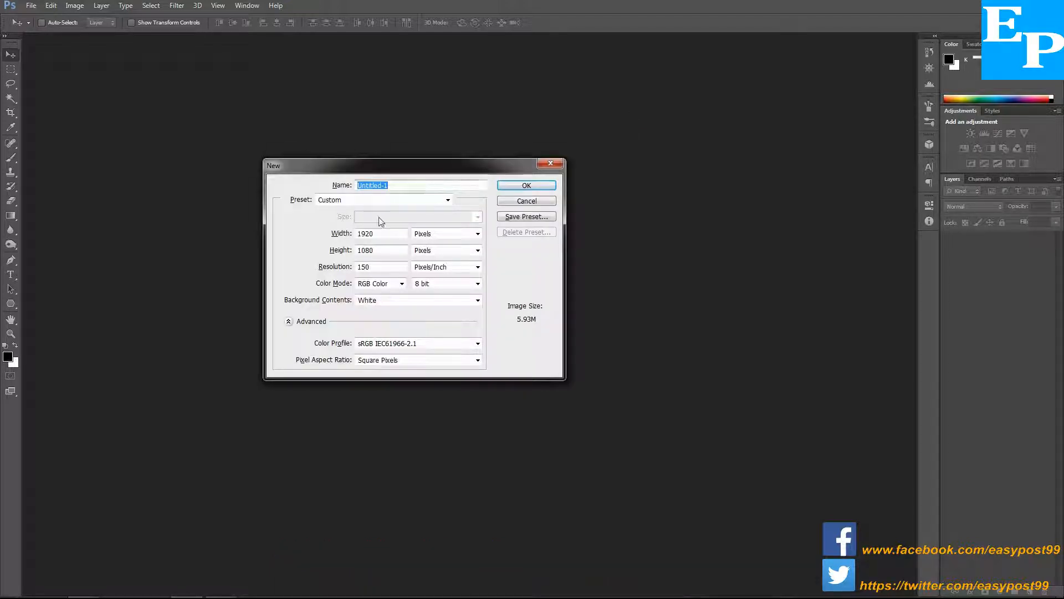
{"action": "mouse_move", "coordinate": [380, 233]}
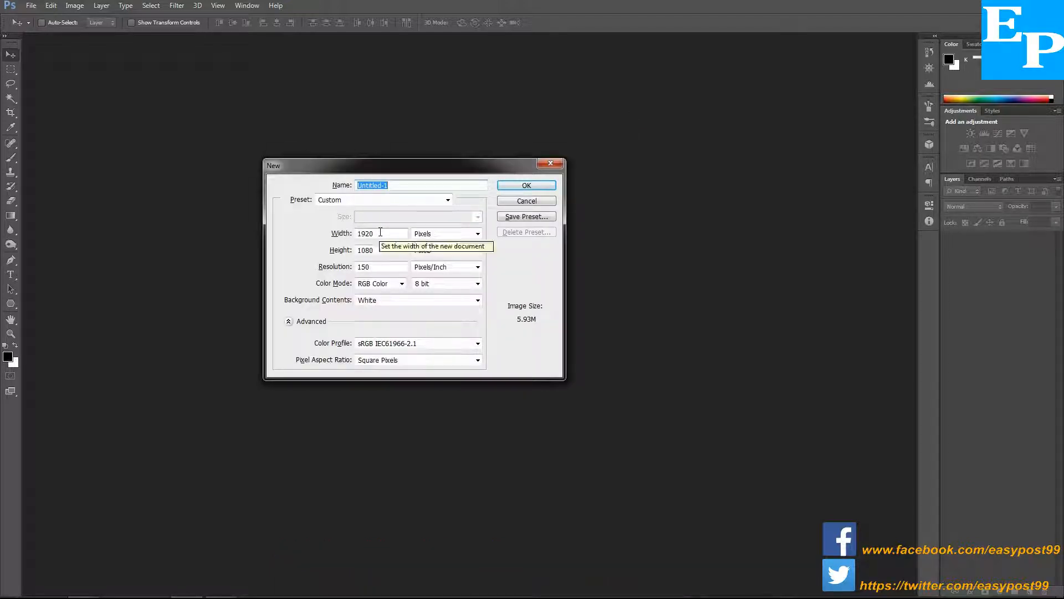
{"action": "mouse_move", "coordinate": [380, 250]}
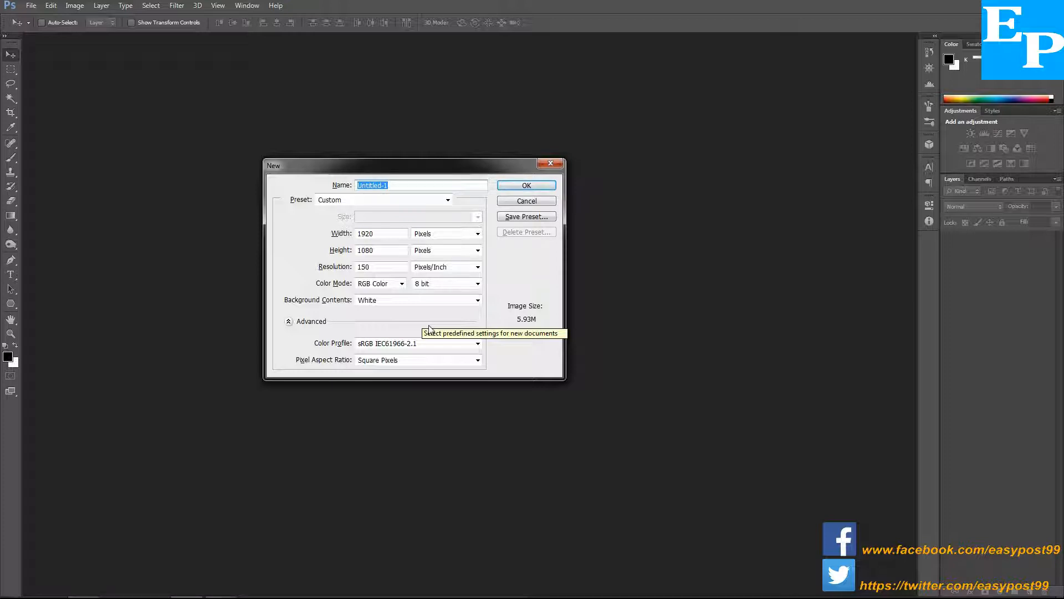
{"action": "mouse_move", "coordinate": [554, 185]}
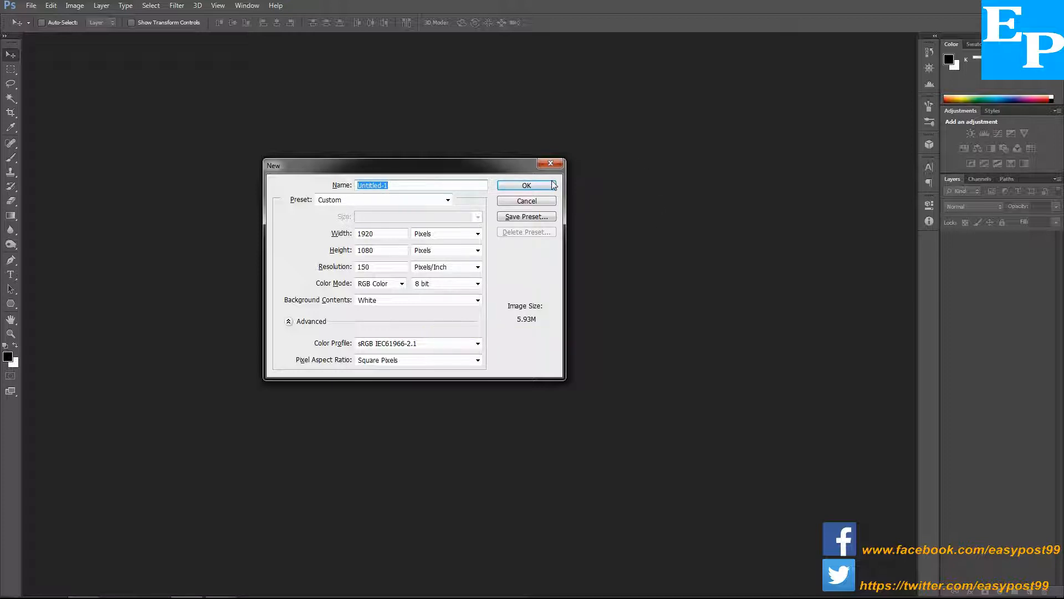
{"action": "left_click", "coordinate": [526, 184]}
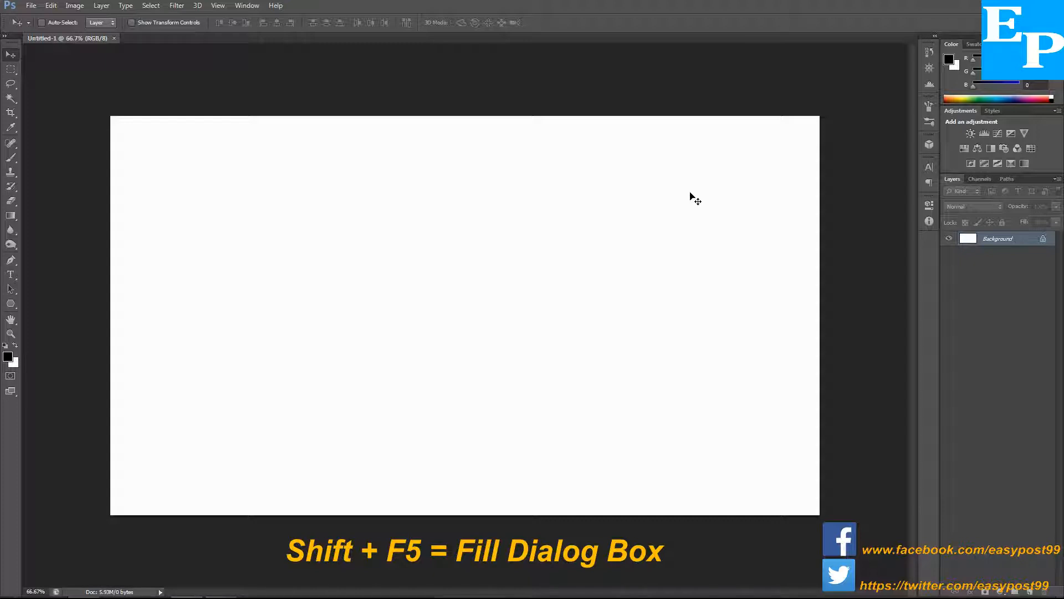
Fill the Background layer with solid black via the Fill dialog.
{"action": "key", "text": "shift+f5"}
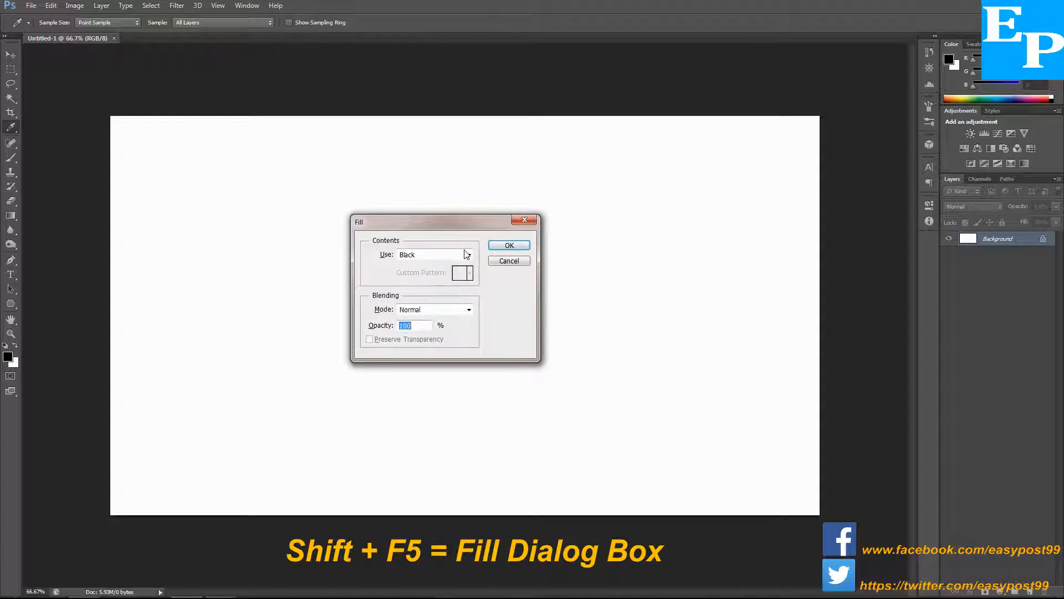
{"action": "left_click", "coordinate": [467, 254]}
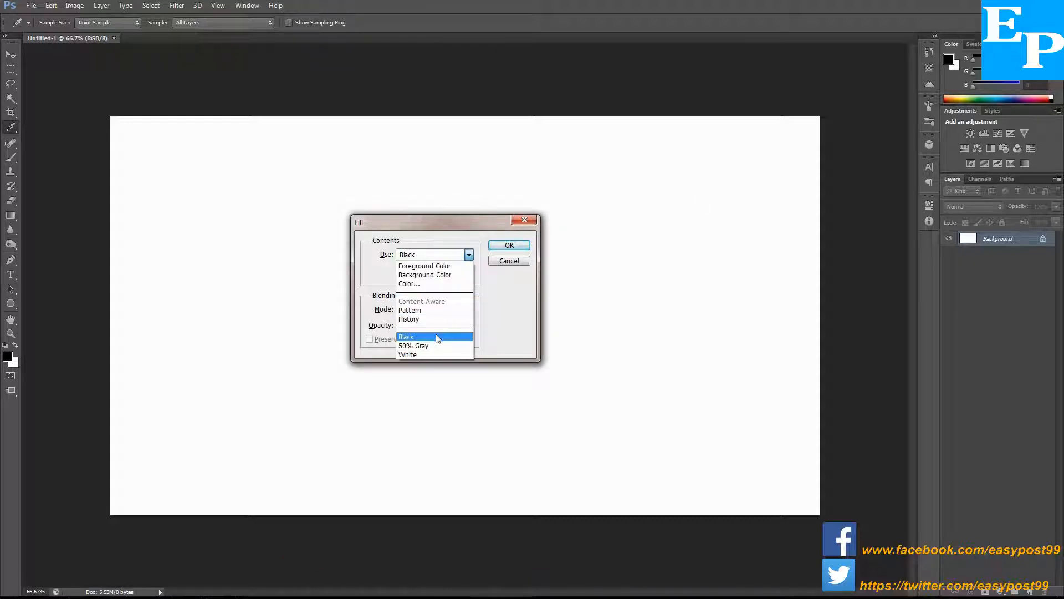
{"action": "left_click", "coordinate": [406, 336]}
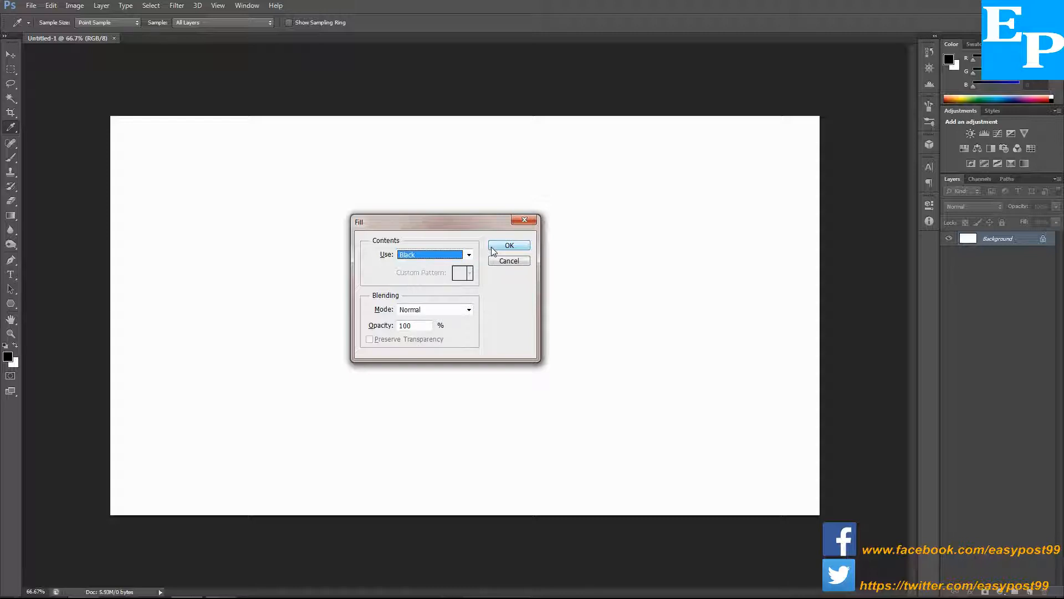
{"action": "left_click", "coordinate": [509, 245]}
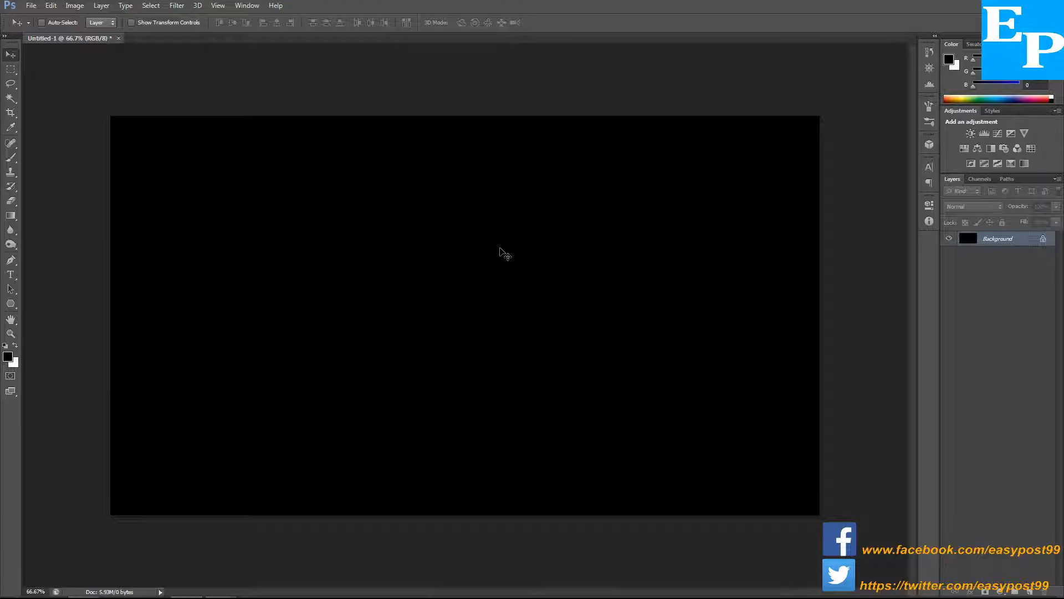
{"action": "mouse_move", "coordinate": [76, 257]}
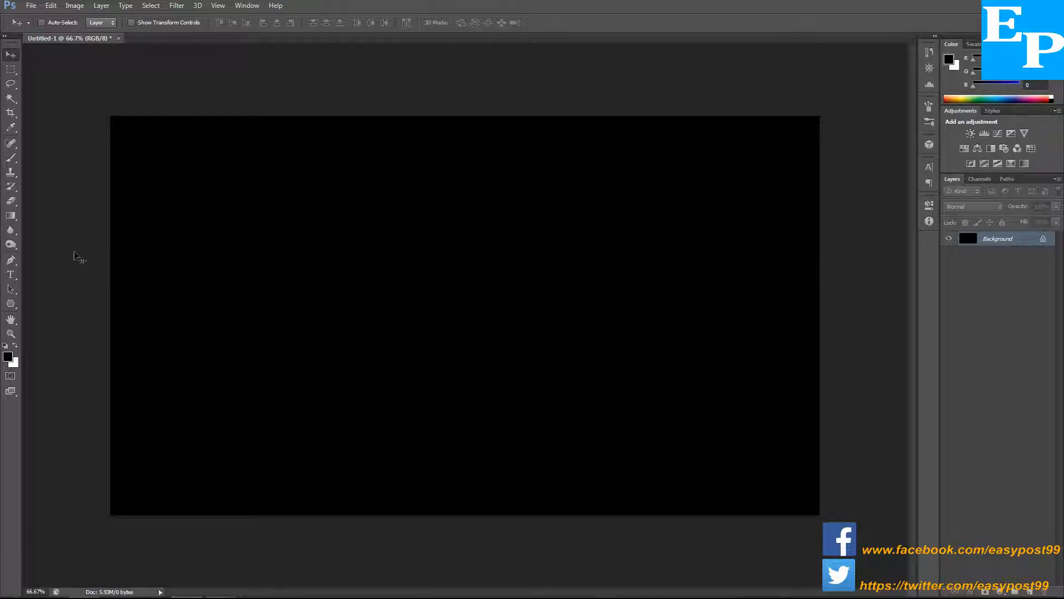
Type 'TEXT' and 'BURST' on two lines with the Type Tool and commit the text.
{"action": "right_click", "coordinate": [11, 274]}
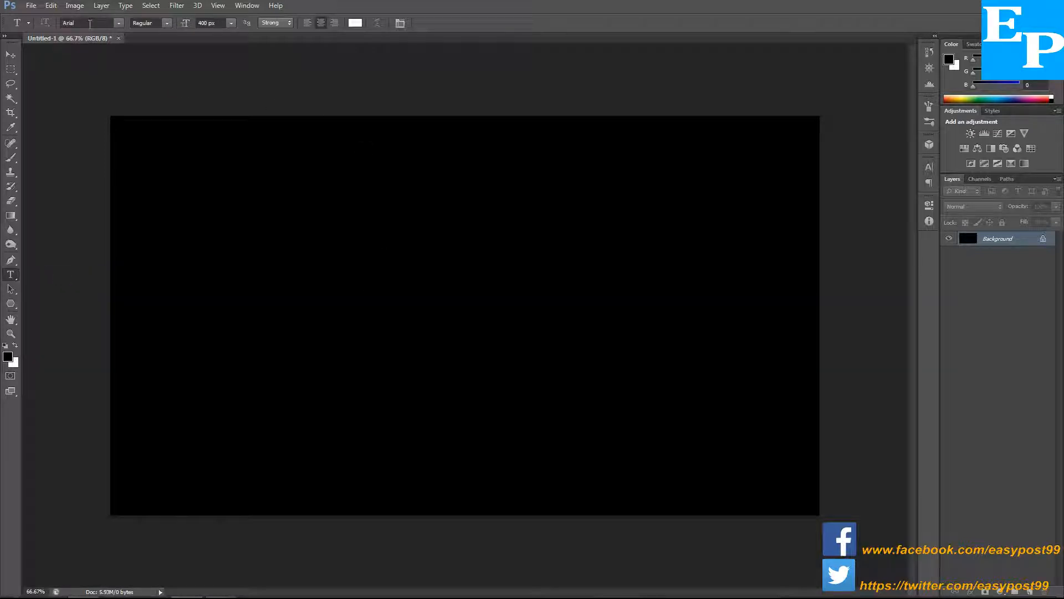
{"action": "mouse_move", "coordinate": [153, 32]}
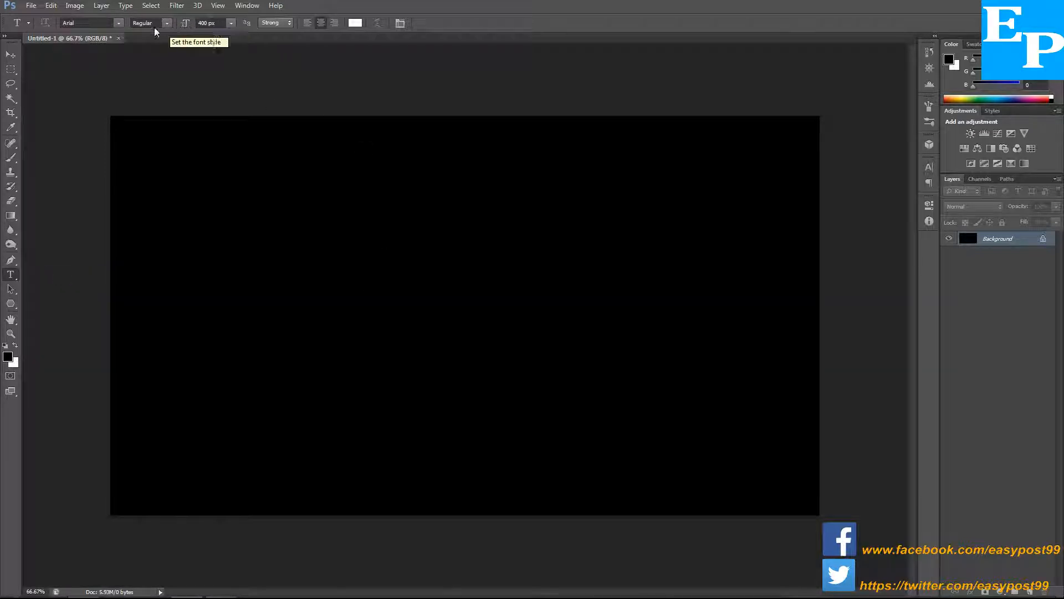
{"action": "mouse_move", "coordinate": [208, 39]}
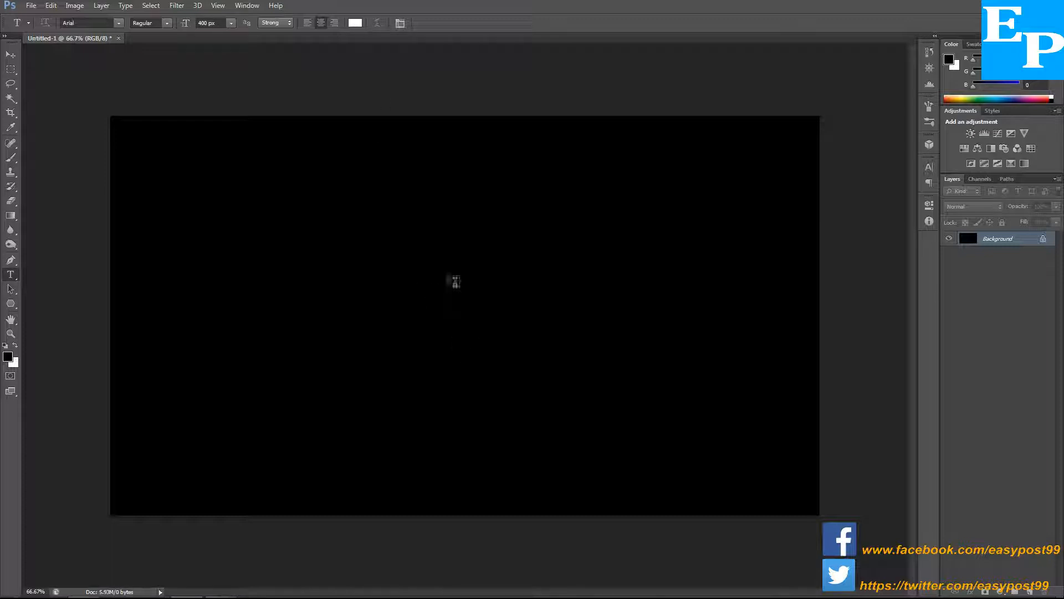
{"action": "left_click", "coordinate": [415, 281]}
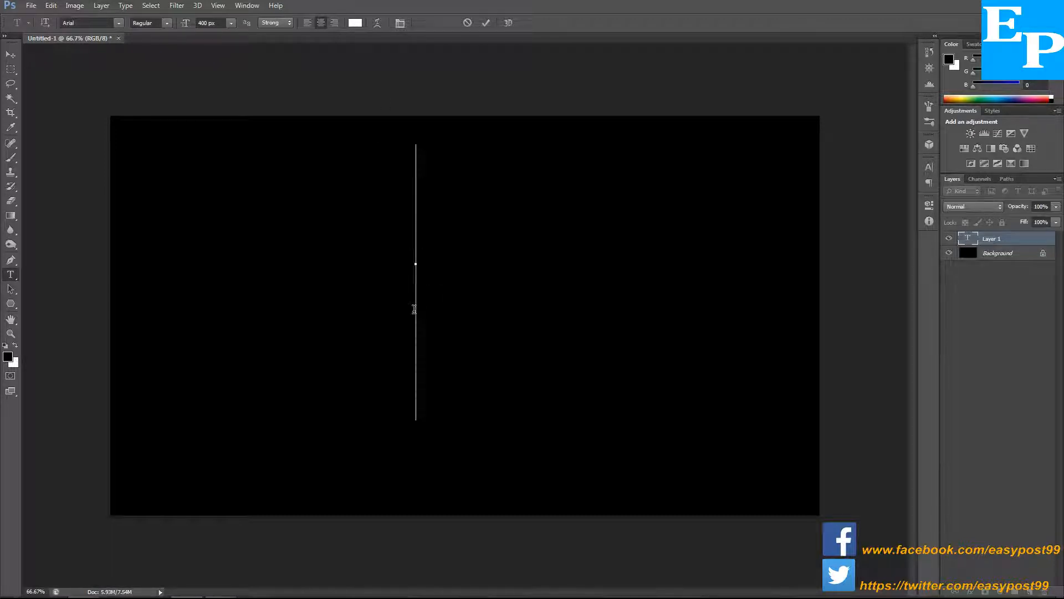
{"action": "type", "text": "TEXT"}
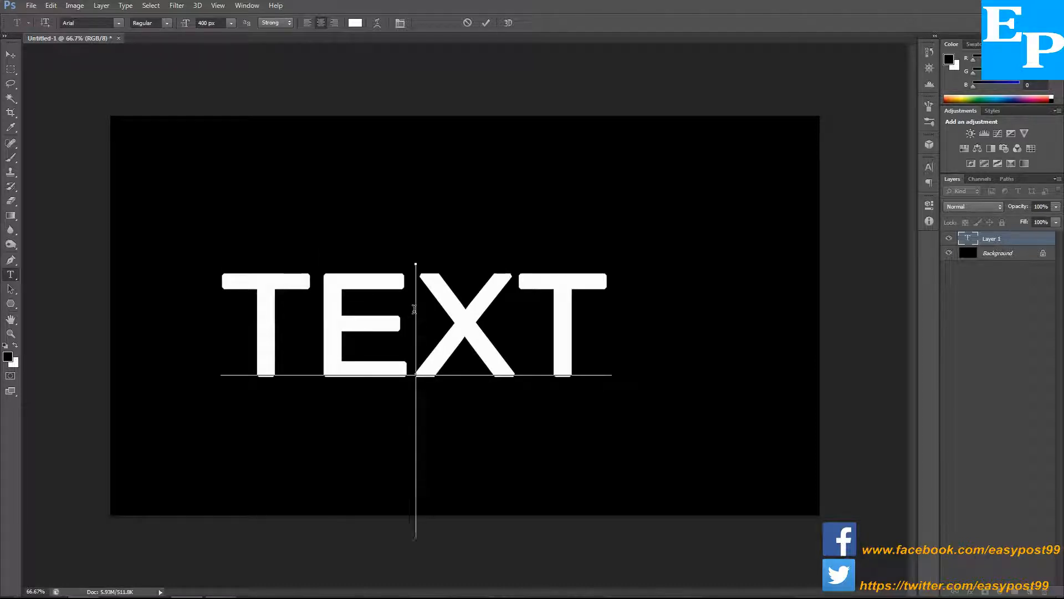
{"action": "type", "text": "BURST"}
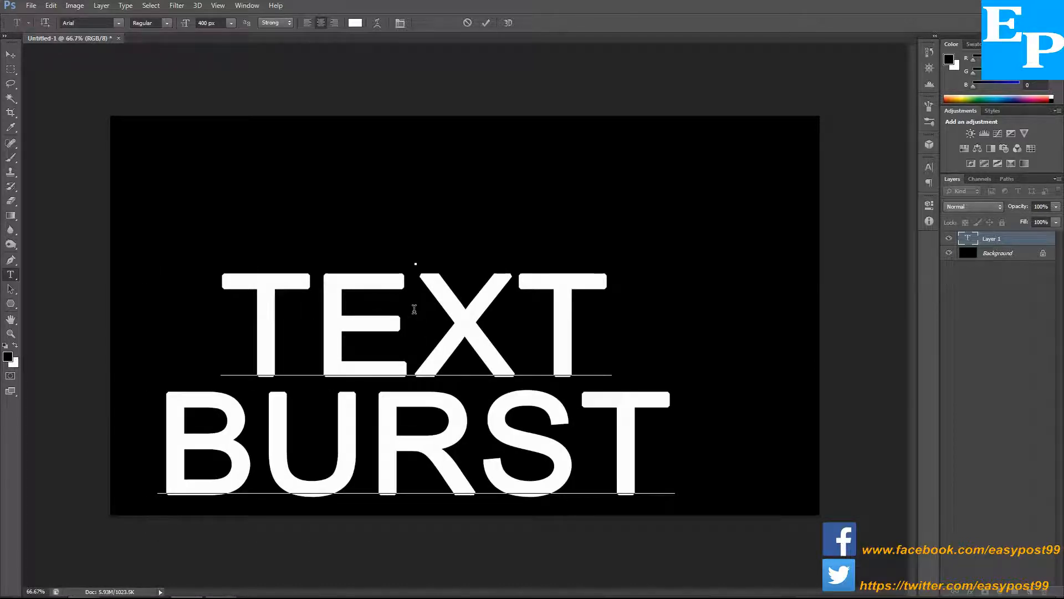
{"action": "left_click", "coordinate": [486, 22]}
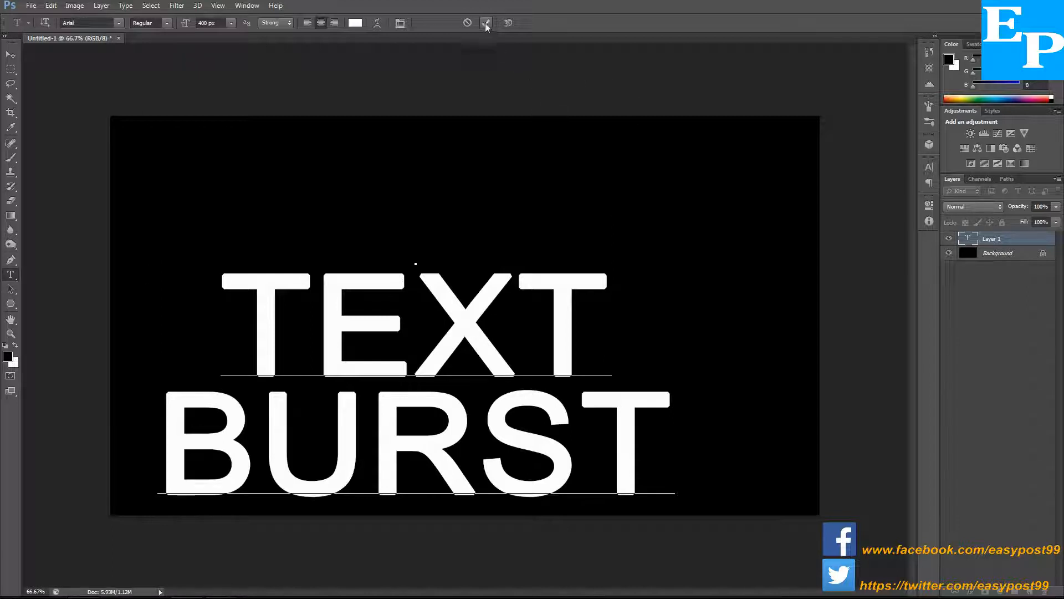
{"action": "mouse_move", "coordinate": [486, 22]}
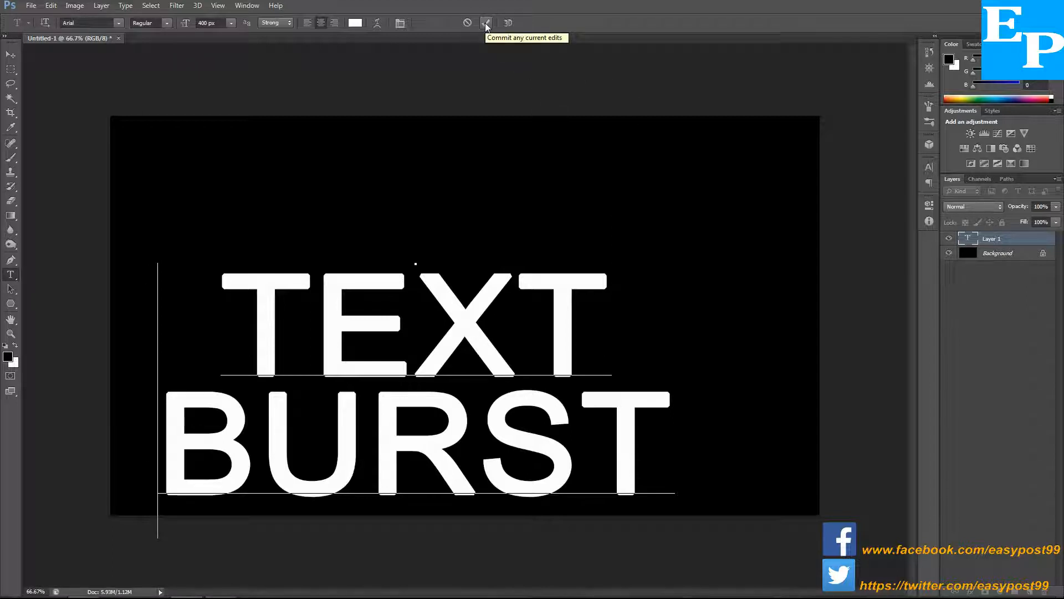
{"action": "left_click", "coordinate": [486, 22]}
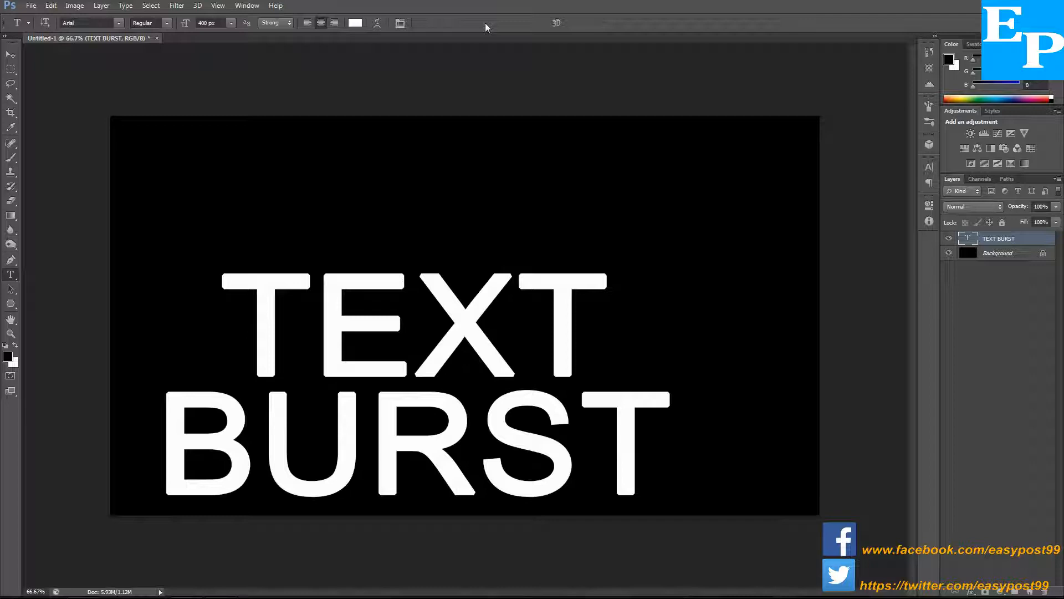
Center the TEXT BURST lettering with the Move Tool and zoom the canvas to fit.
{"action": "key", "text": "v"}
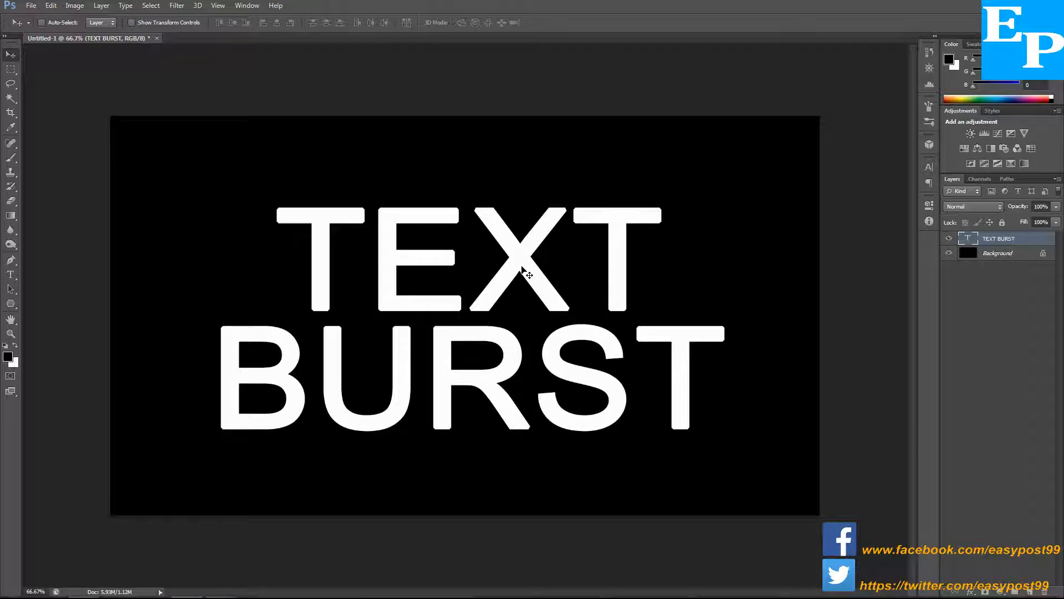
{"action": "key", "text": "ctrl+0"}
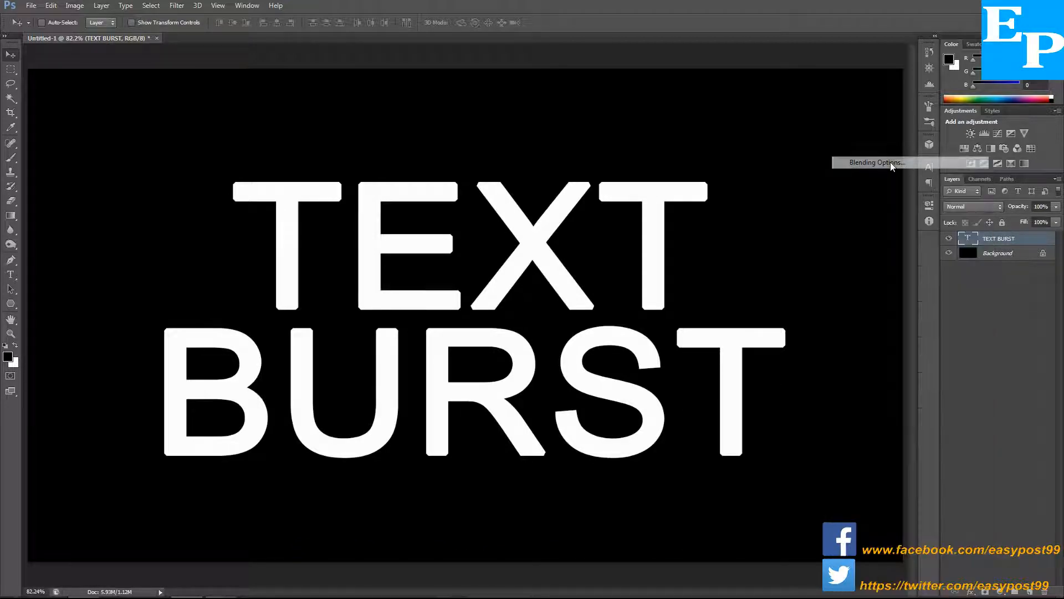
Add a white Normal drop shadow to TEXT BURST: 100% opacity, distance 0, spread 30%.
{"action": "left_click", "coordinate": [876, 163]}
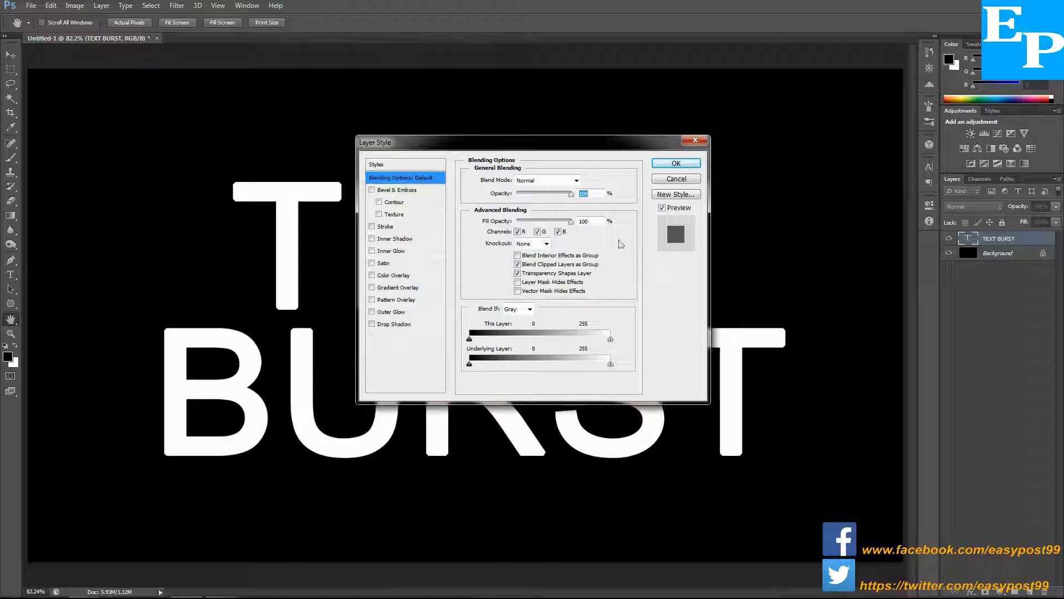
{"action": "left_click", "coordinate": [371, 324]}
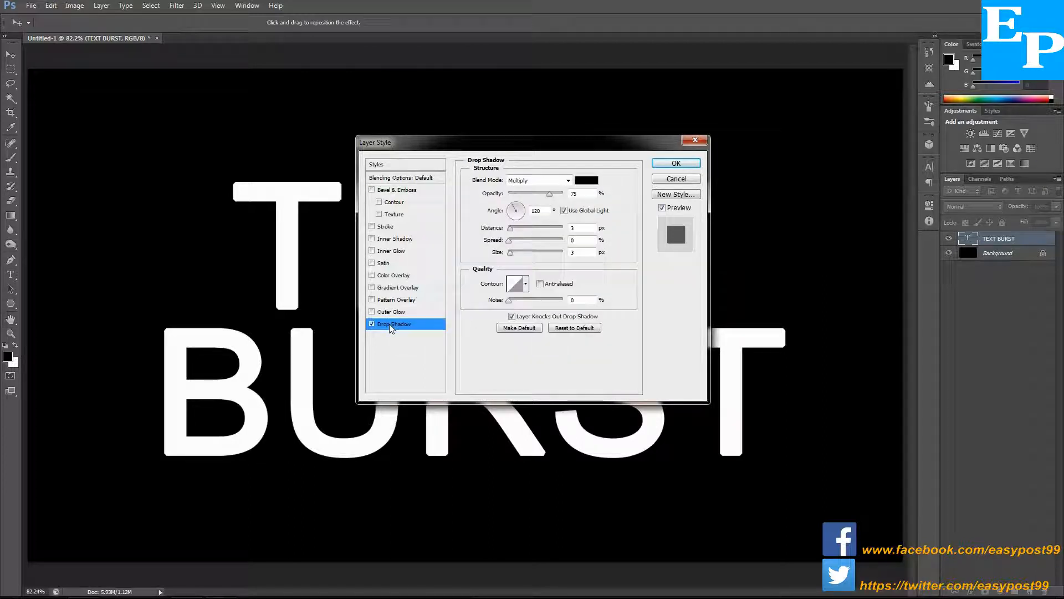
{"action": "left_click", "coordinate": [538, 180]}
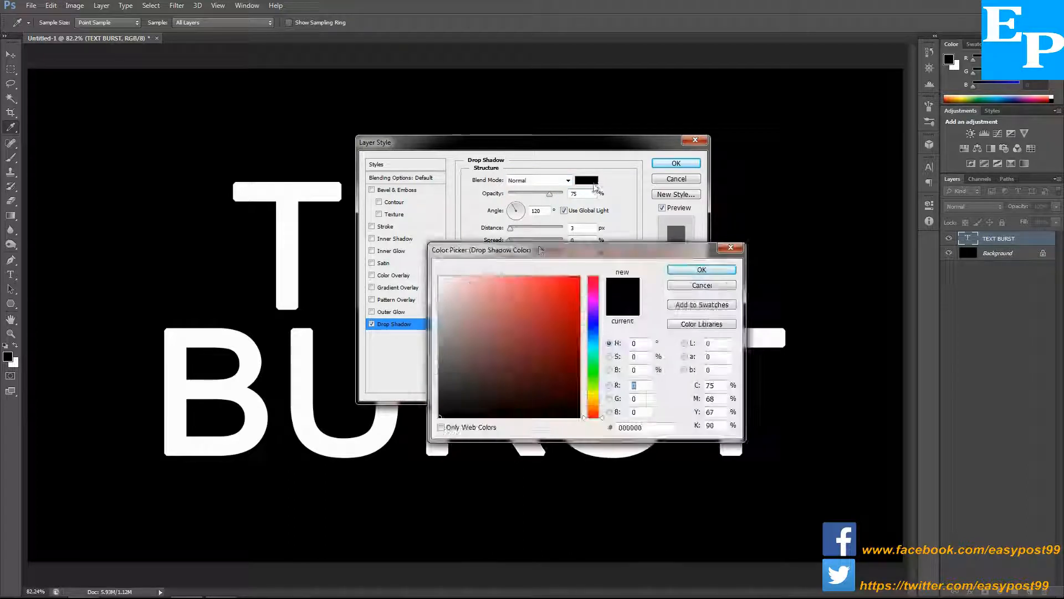
{"action": "left_click", "coordinate": [442, 275]}
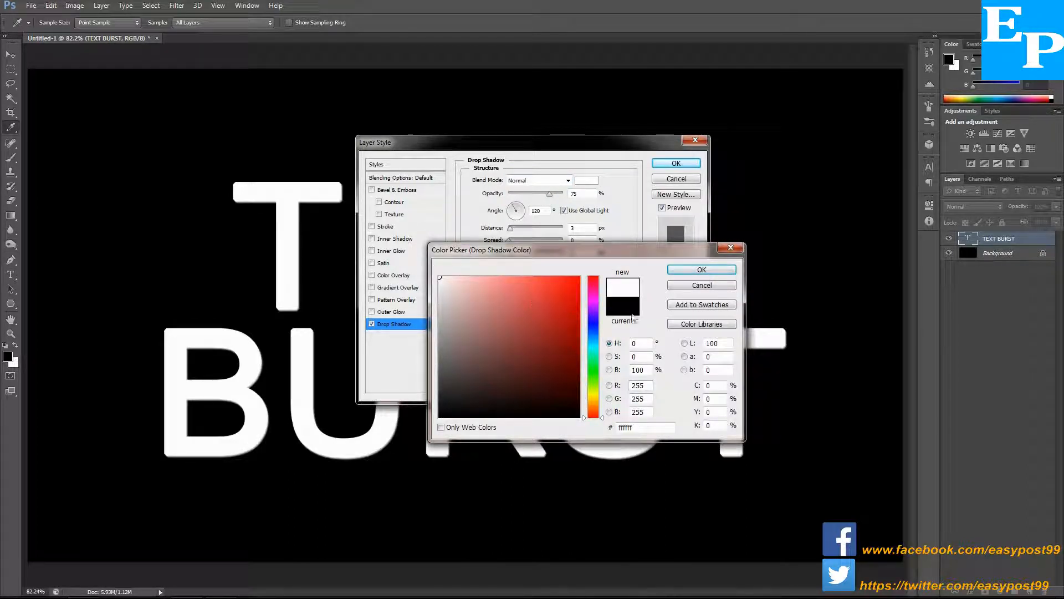
{"action": "left_click", "coordinate": [701, 270]}
{"action": "type", "text": "30"}
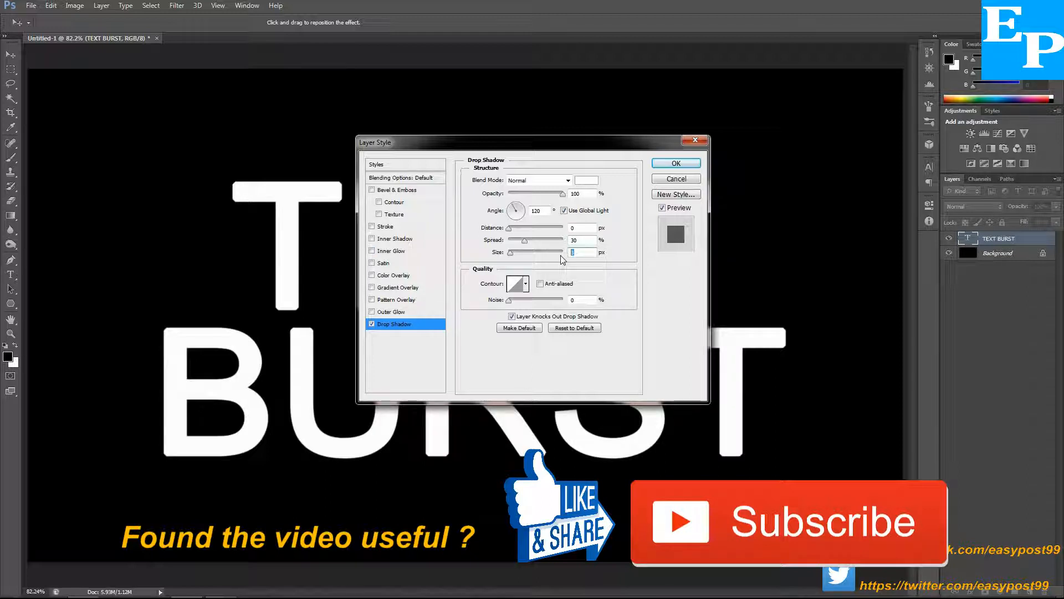
{"action": "mouse_move", "coordinate": [574, 253]}
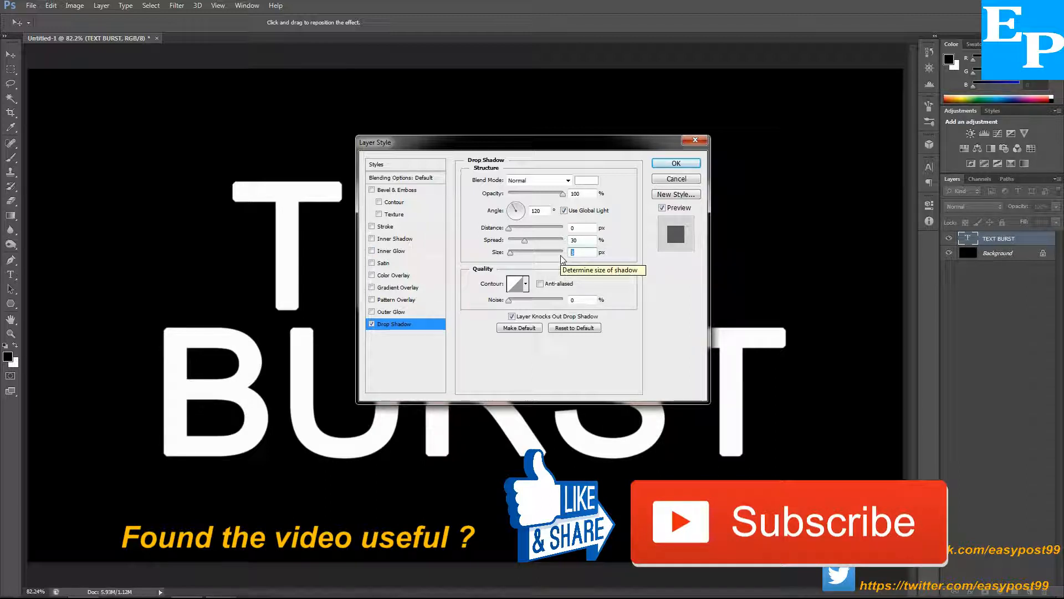
Add a white inner shadow: 100% opacity, distance 0, choke 30%, size 10 px.
{"action": "type", "text": "10"}
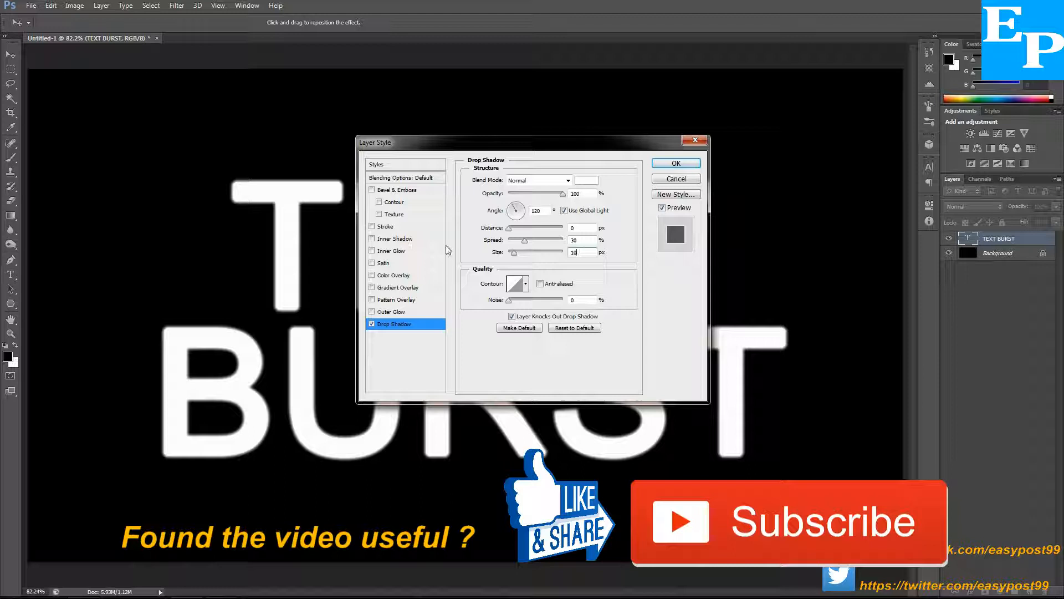
{"action": "left_click", "coordinate": [394, 238]}
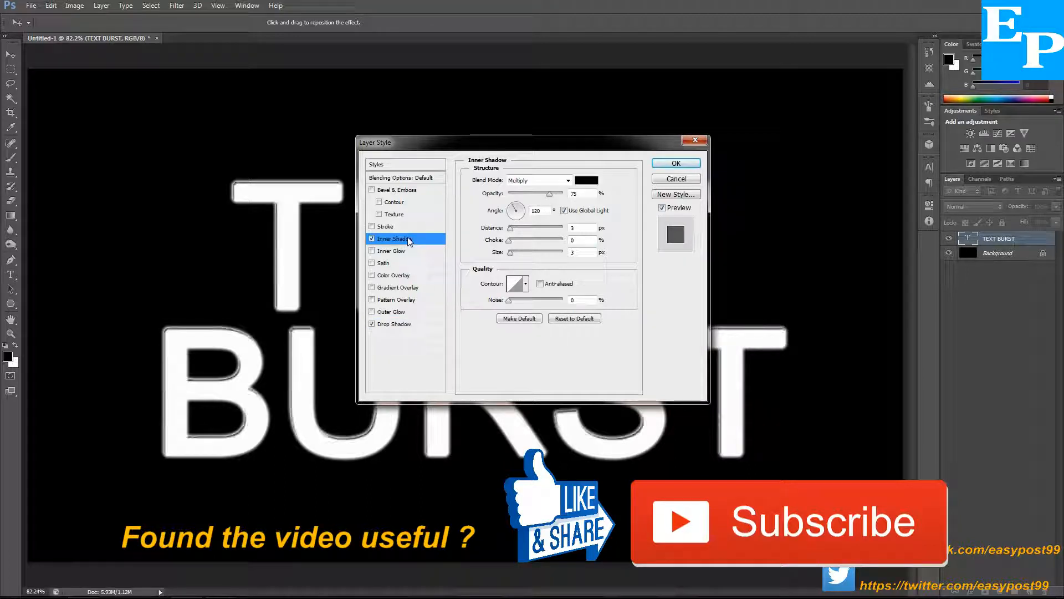
{"action": "left_click", "coordinate": [569, 180]}
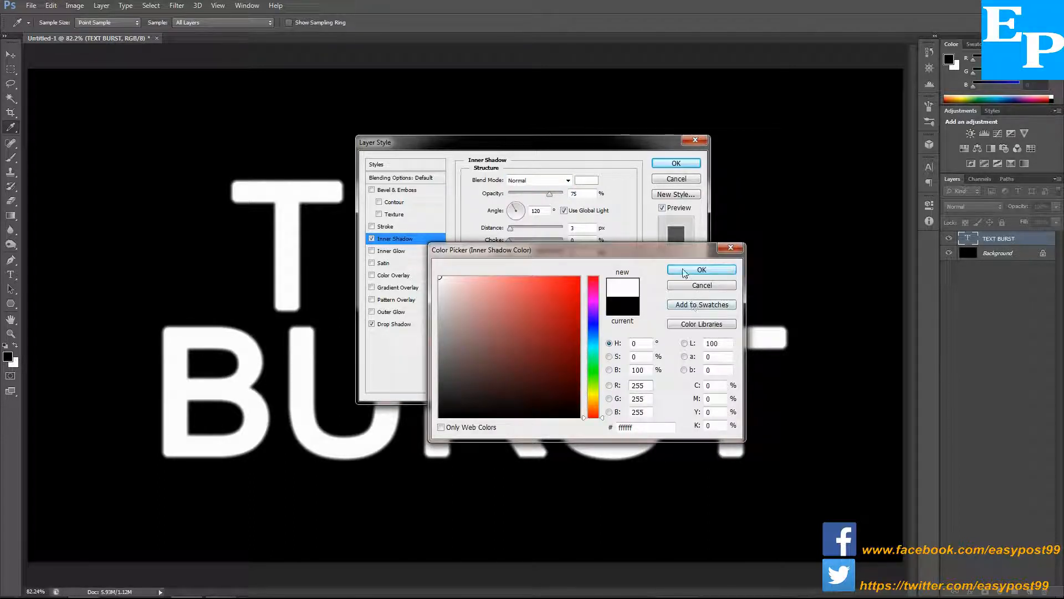
{"action": "left_click", "coordinate": [701, 269]}
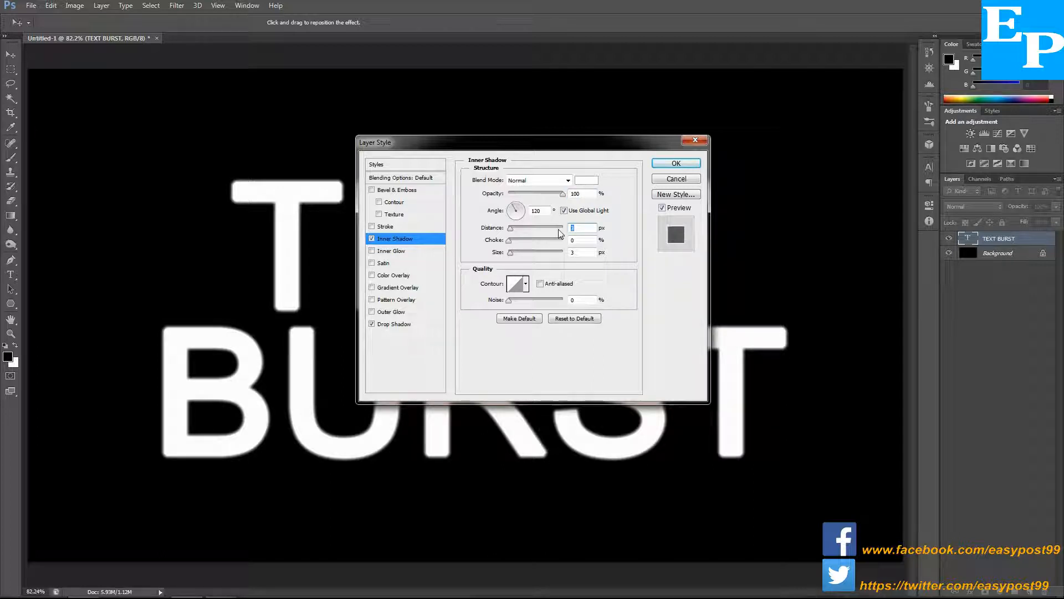
{"action": "mouse_move", "coordinate": [570, 240]}
{"action": "type", "text": "30"}
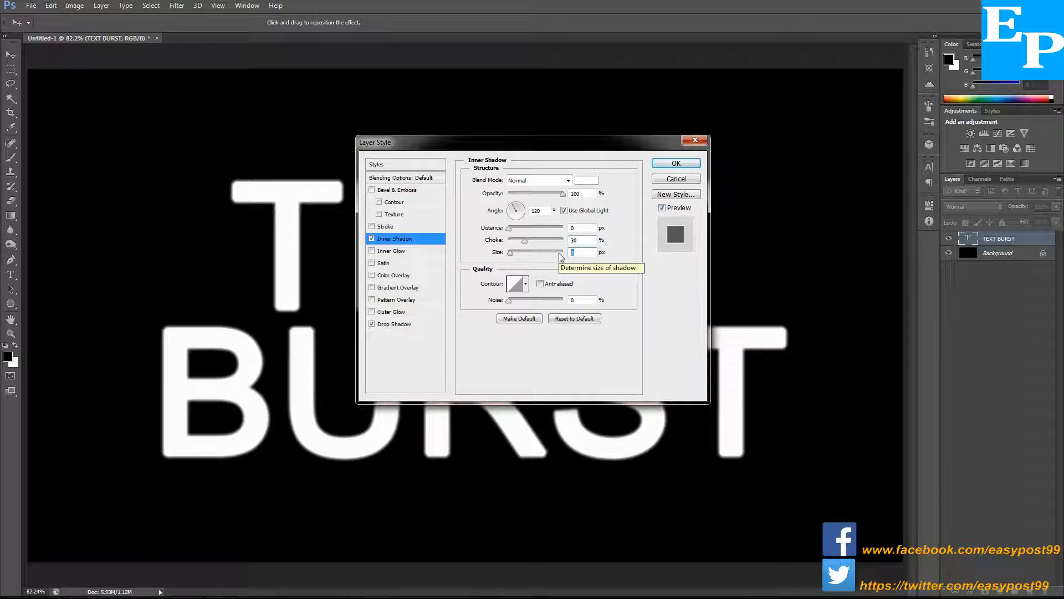
{"action": "type", "text": "10"}
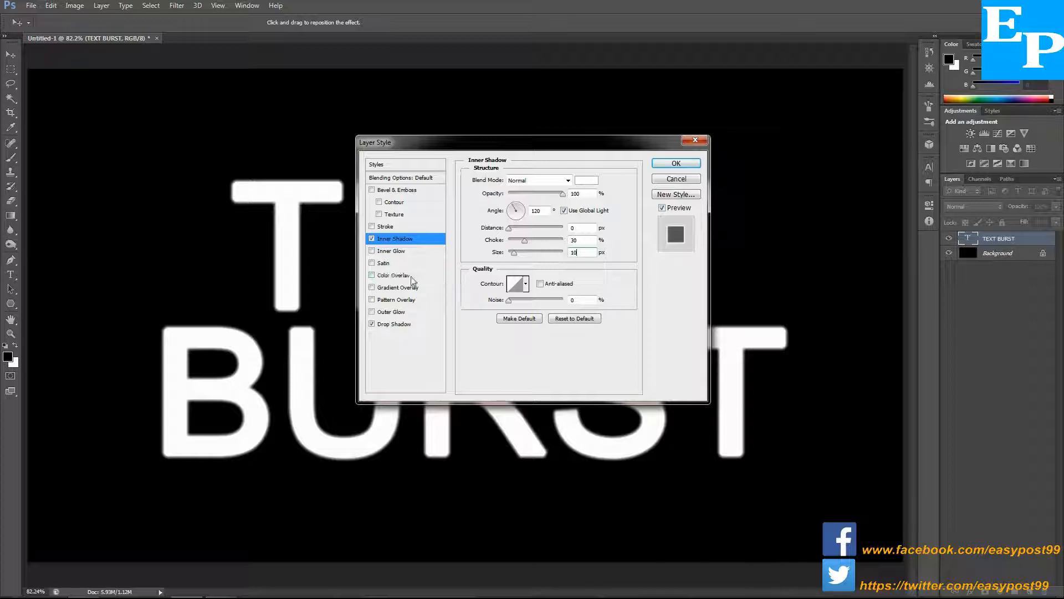
Add a black Color Overlay and apply the layer style to TEXT BURST.
{"action": "left_click", "coordinate": [372, 275]}
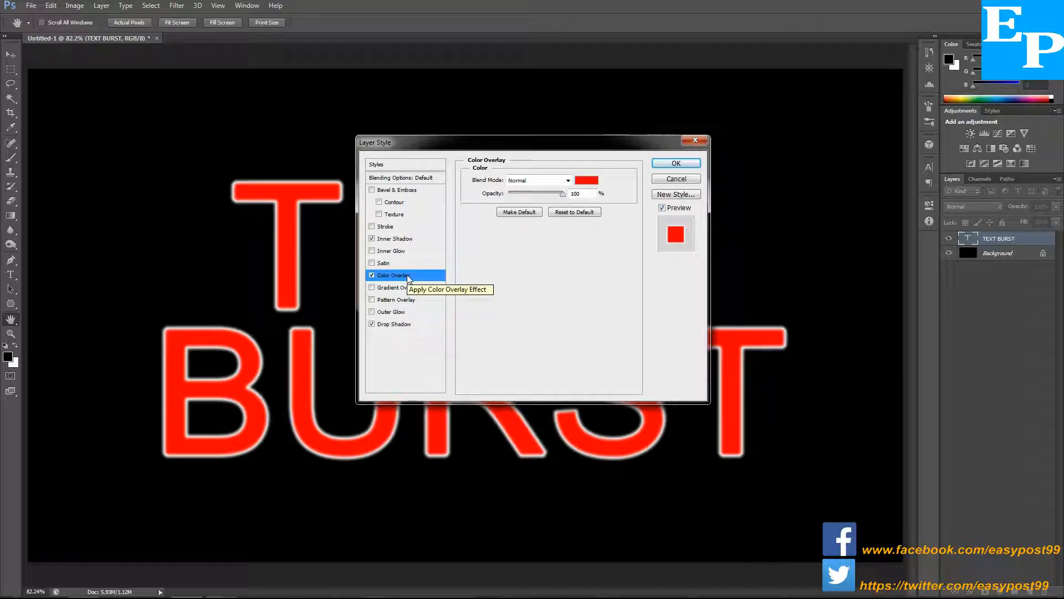
{"action": "mouse_move", "coordinate": [575, 173]}
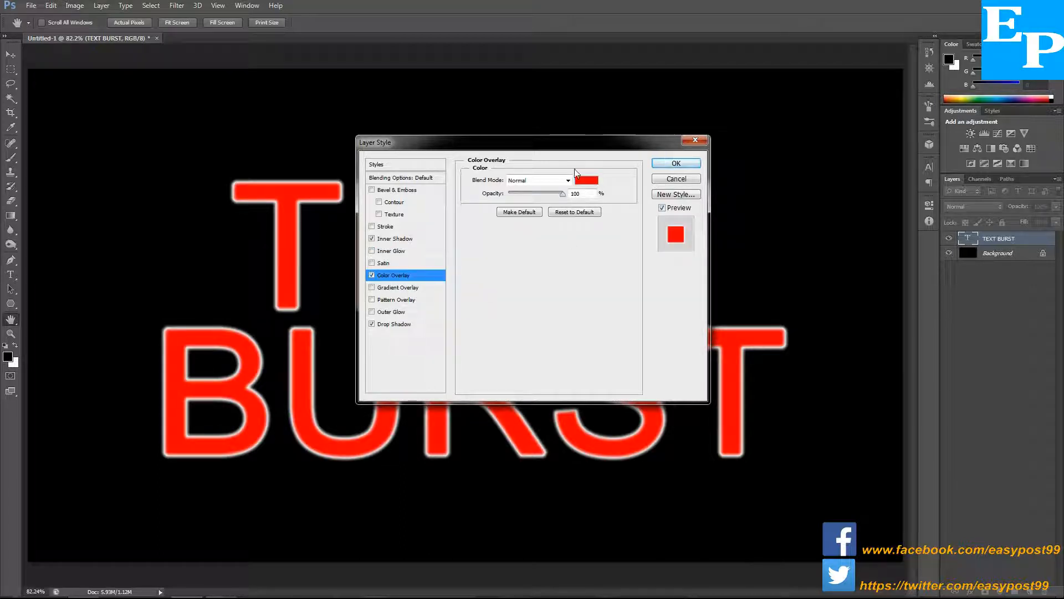
{"action": "left_click", "coordinate": [586, 180]}
{"action": "type", "text": "0"}
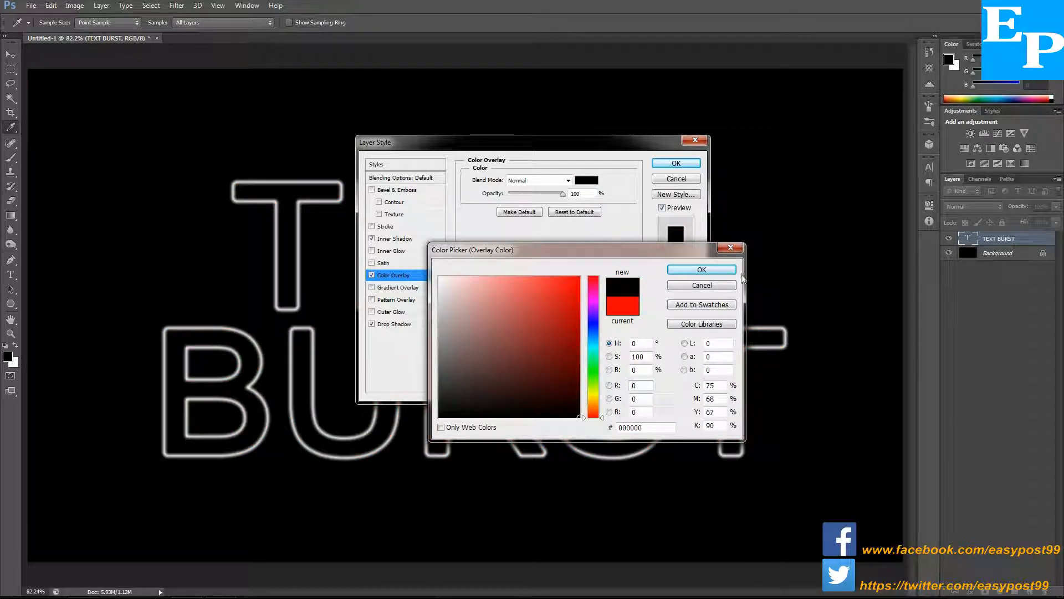
{"action": "left_click", "coordinate": [701, 269]}
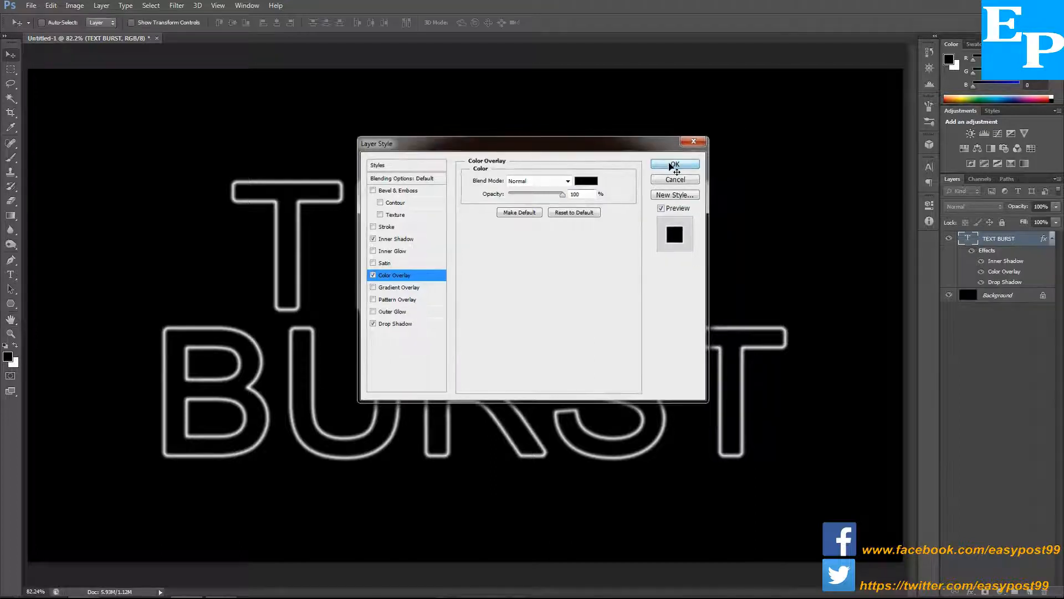
{"action": "left_click", "coordinate": [672, 166]}
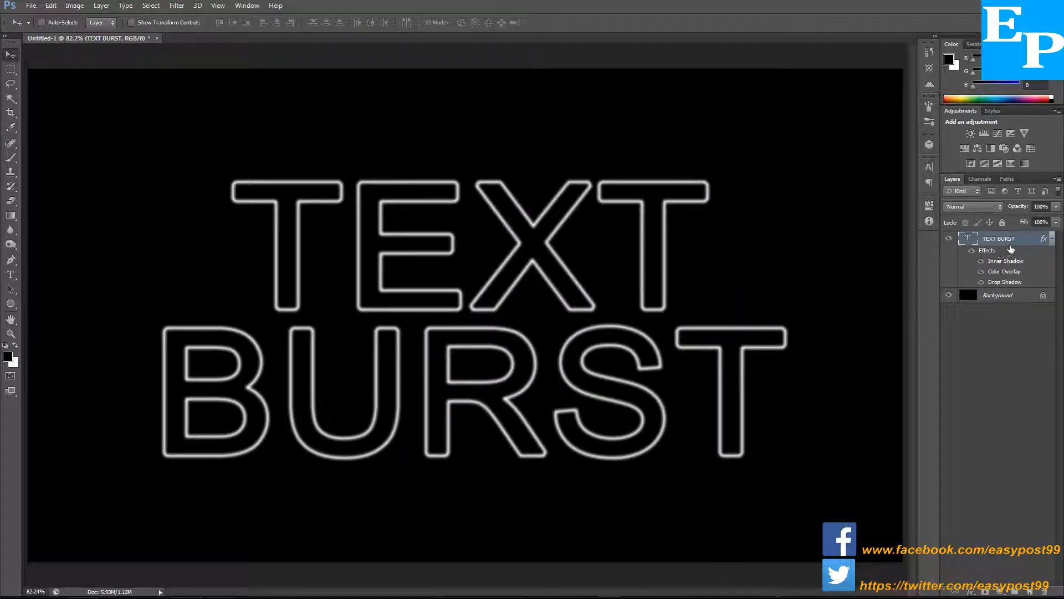
Duplicate TEXT BURST, hide the copy, and select the original plus Background.
{"action": "right_click", "coordinate": [998, 238]}
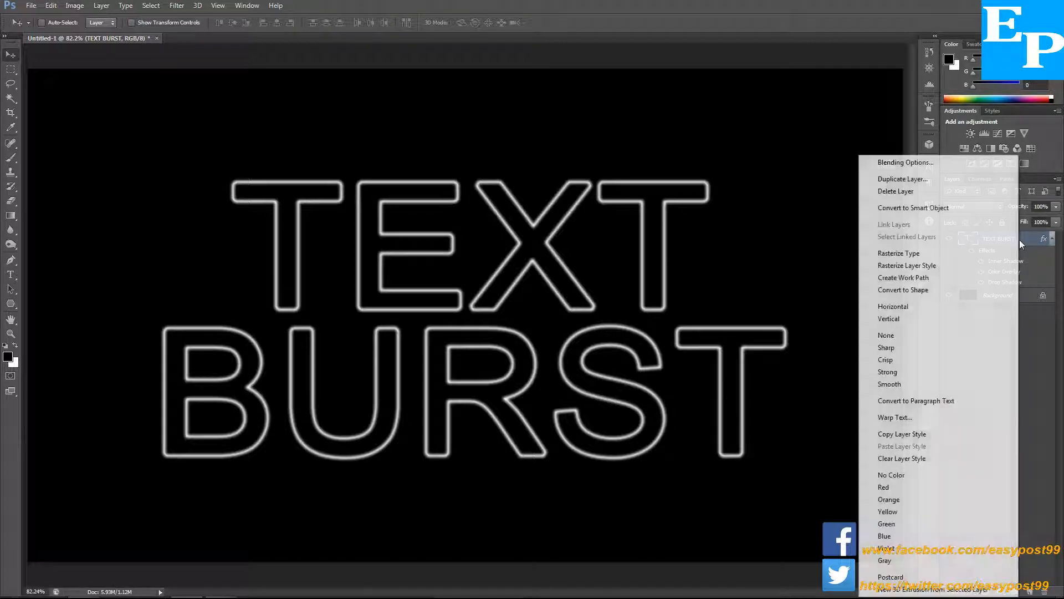
{"action": "mouse_move", "coordinate": [943, 187]}
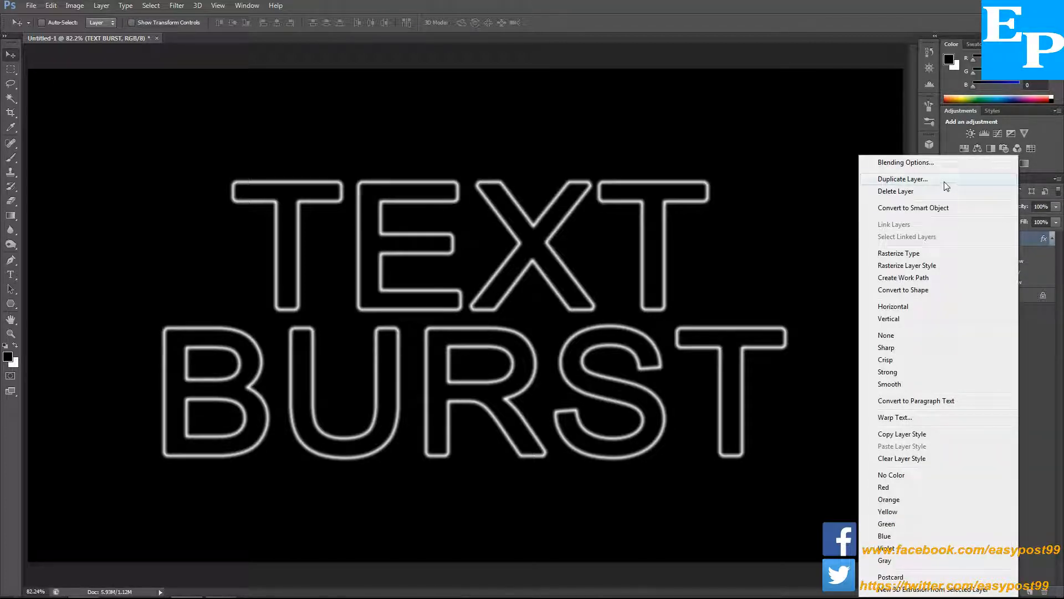
{"action": "left_click", "coordinate": [903, 178]}
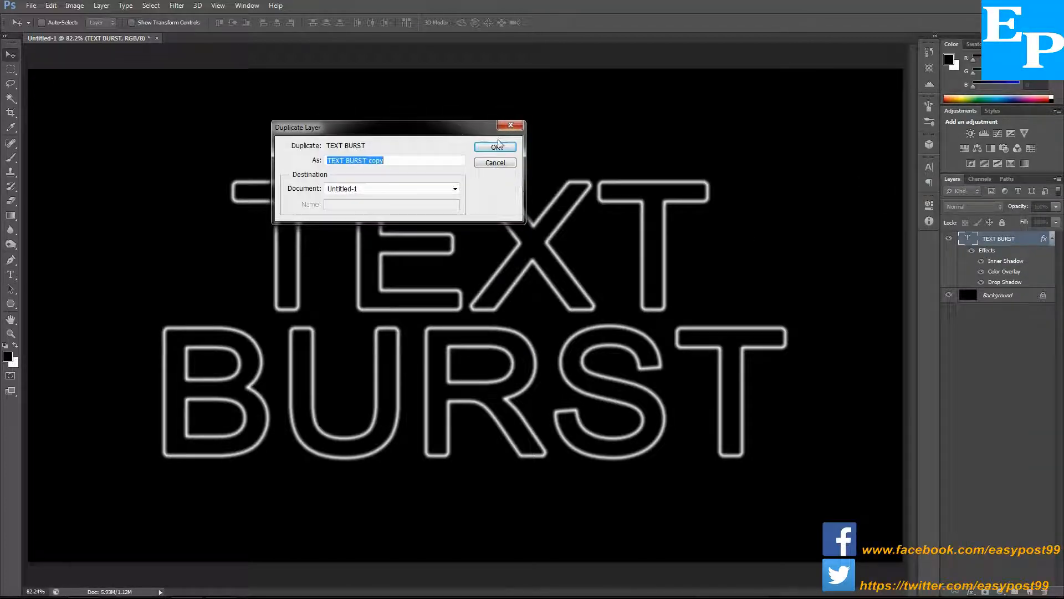
{"action": "left_click", "coordinate": [495, 148]}
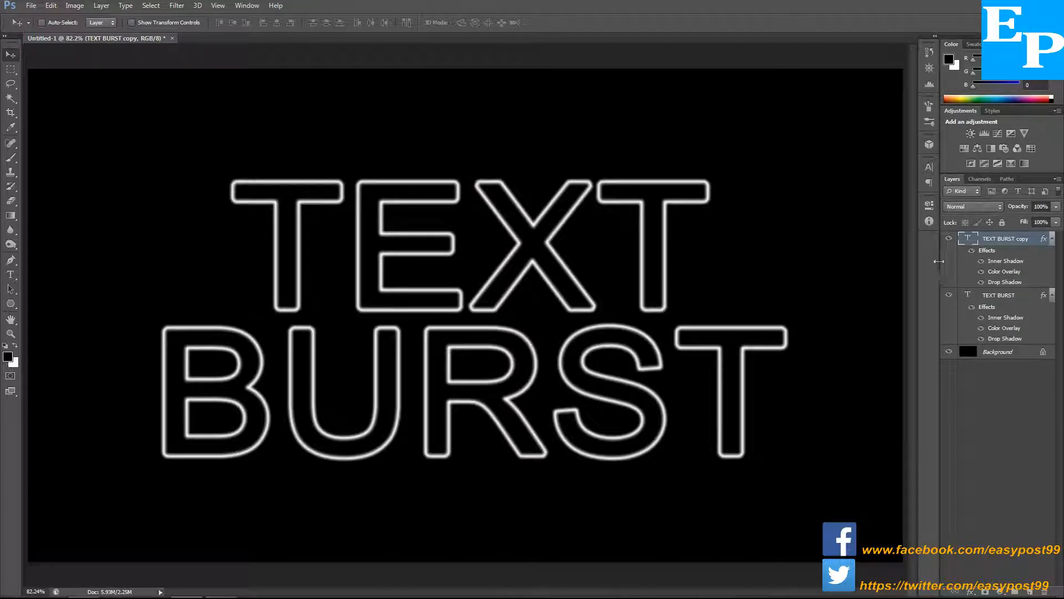
{"action": "left_click", "coordinate": [949, 238]}
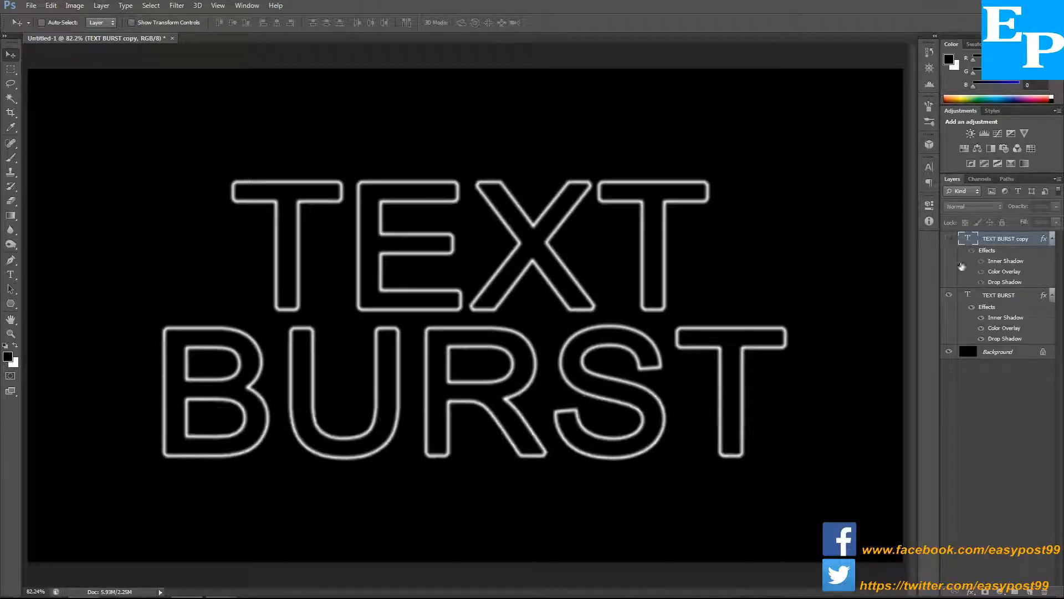
{"action": "left_click", "coordinate": [998, 294]}
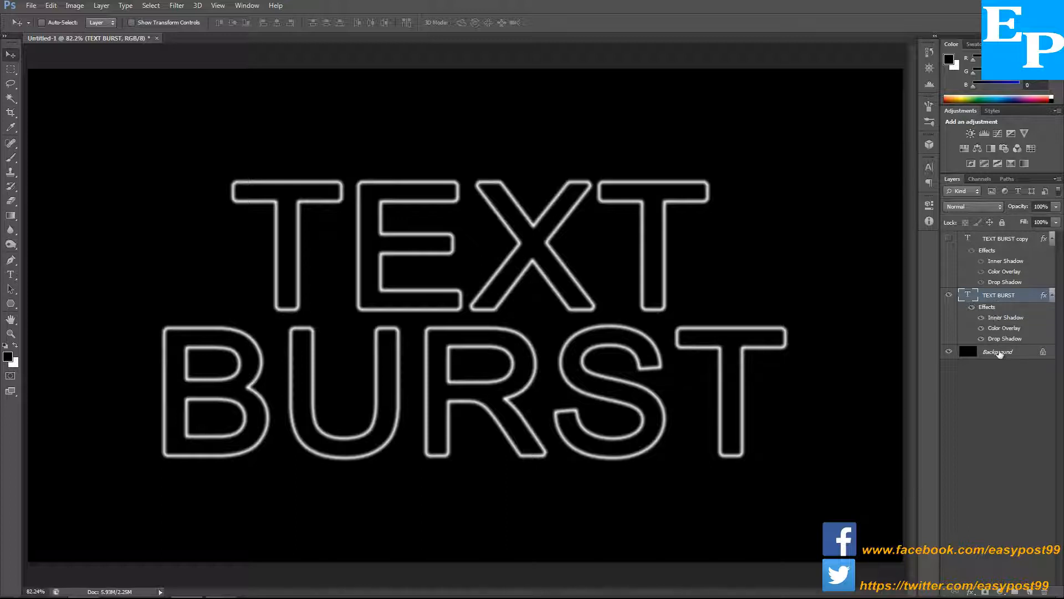
{"action": "left_click", "coordinate": [998, 351]}
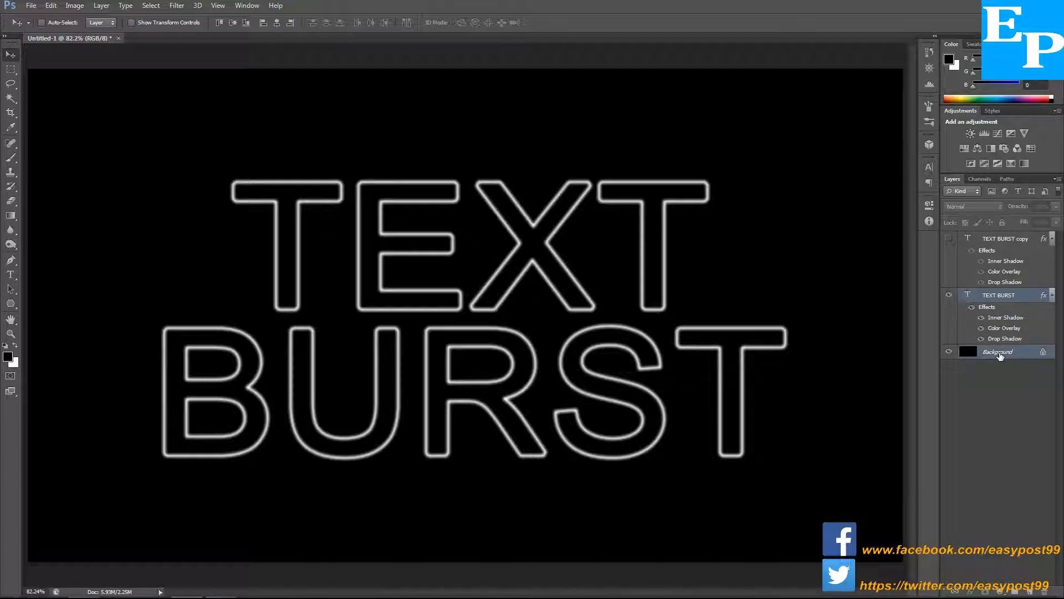
{"action": "mouse_move", "coordinate": [998, 353]}
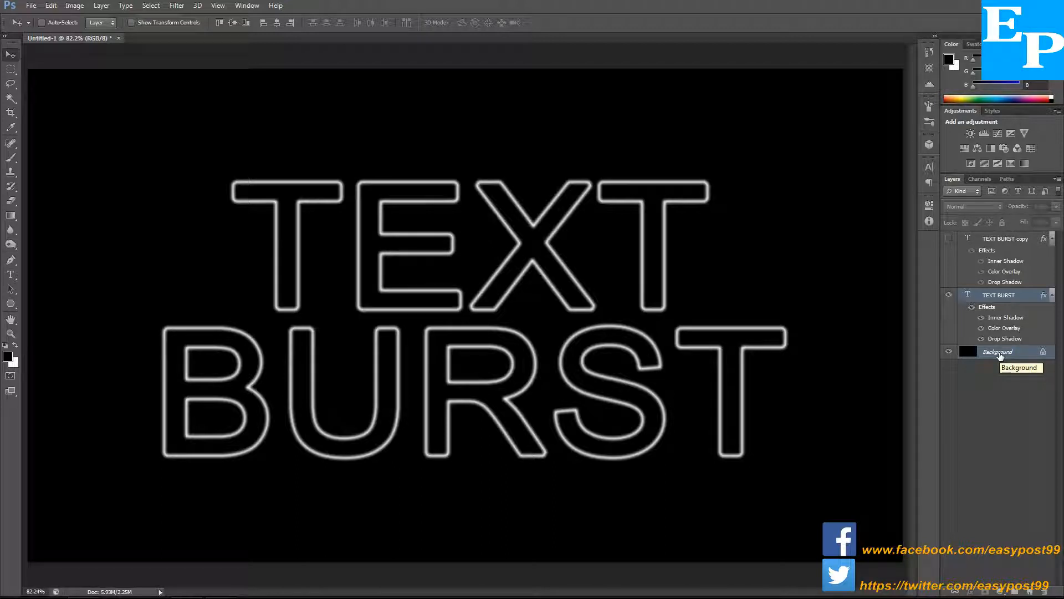
Merge the text into Background and apply Polar Coordinates set to Polar to Rectangular.
{"action": "key", "text": "ctrl+e"}
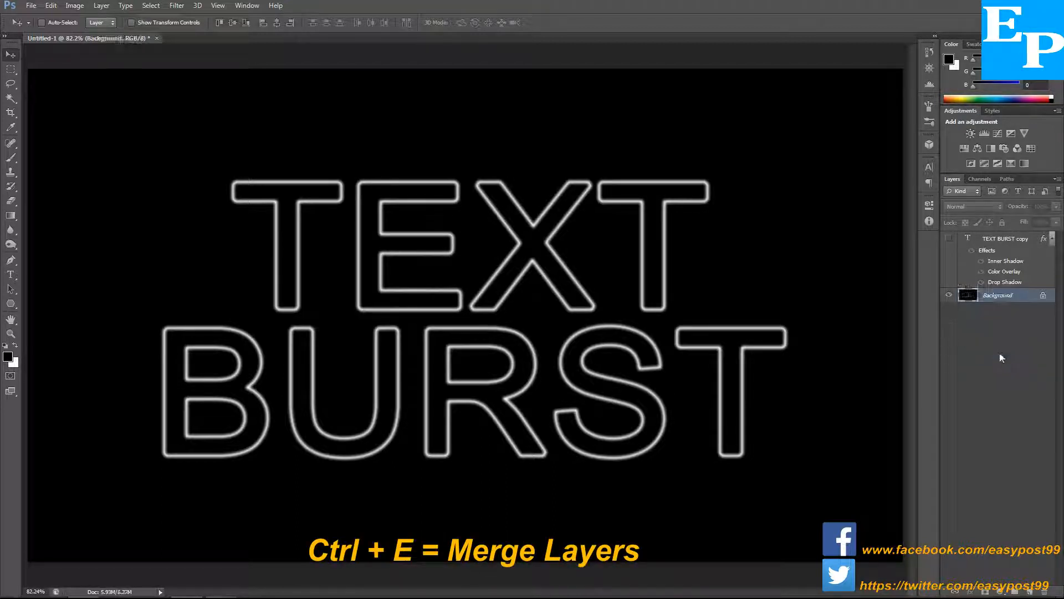
{"action": "mouse_move", "coordinate": [257, 169]}
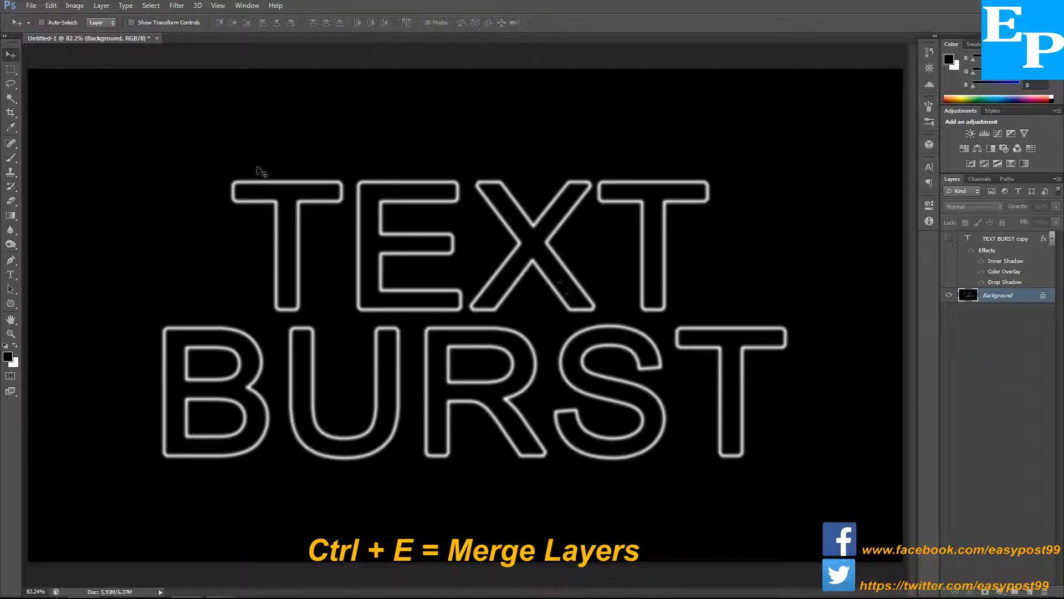
{"action": "left_click", "coordinate": [175, 5]}
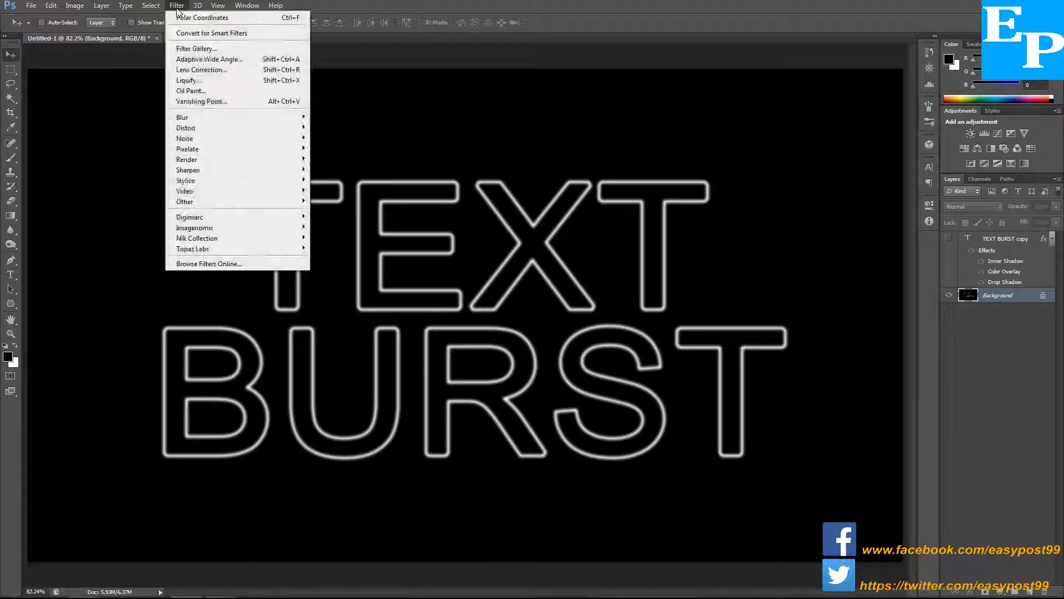
{"action": "mouse_move", "coordinate": [185, 128]}
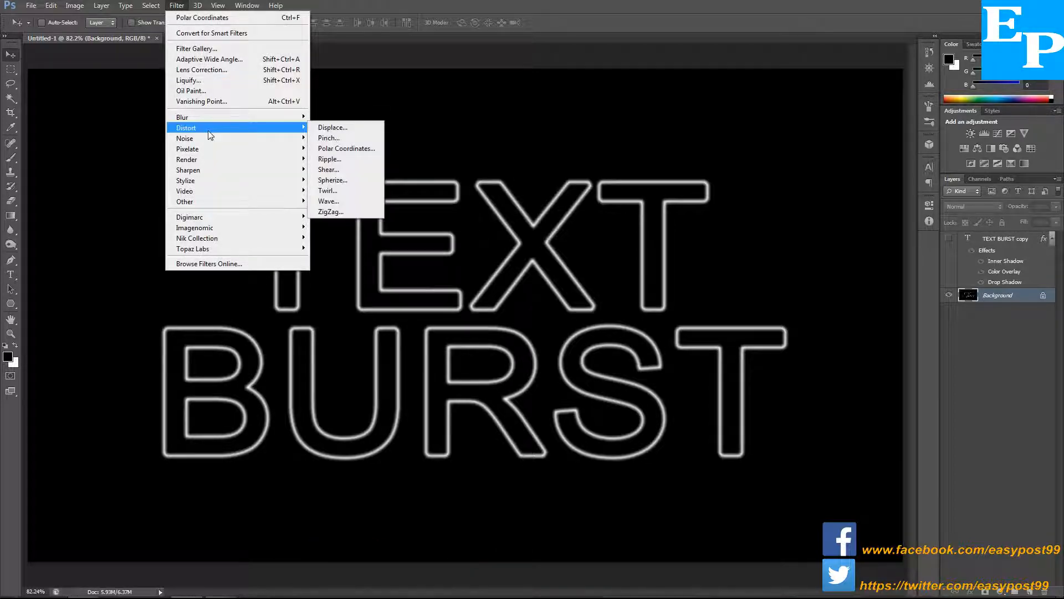
{"action": "mouse_move", "coordinate": [346, 148]}
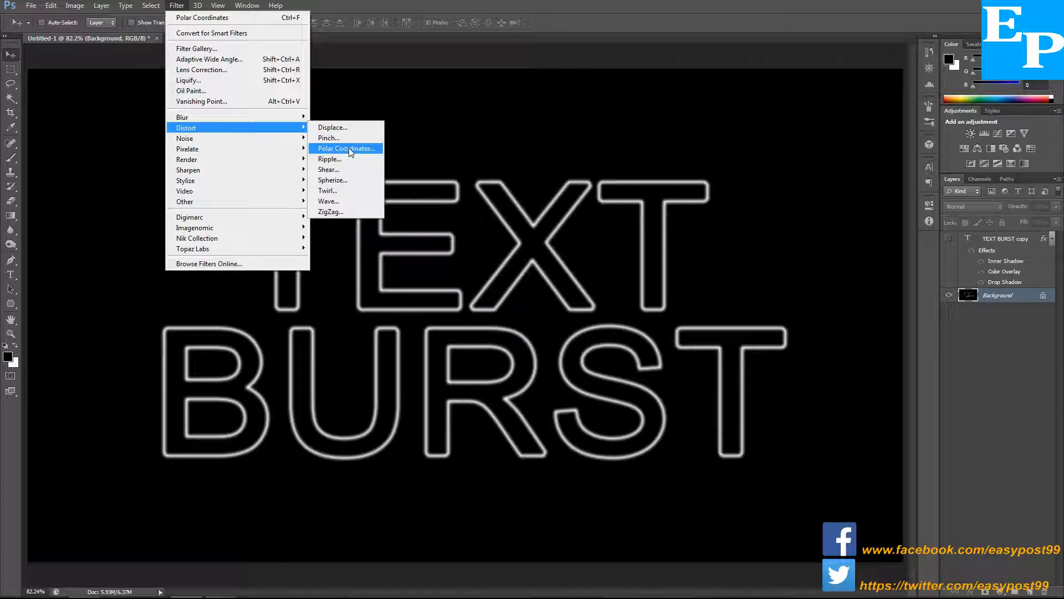
{"action": "left_click", "coordinate": [346, 148]}
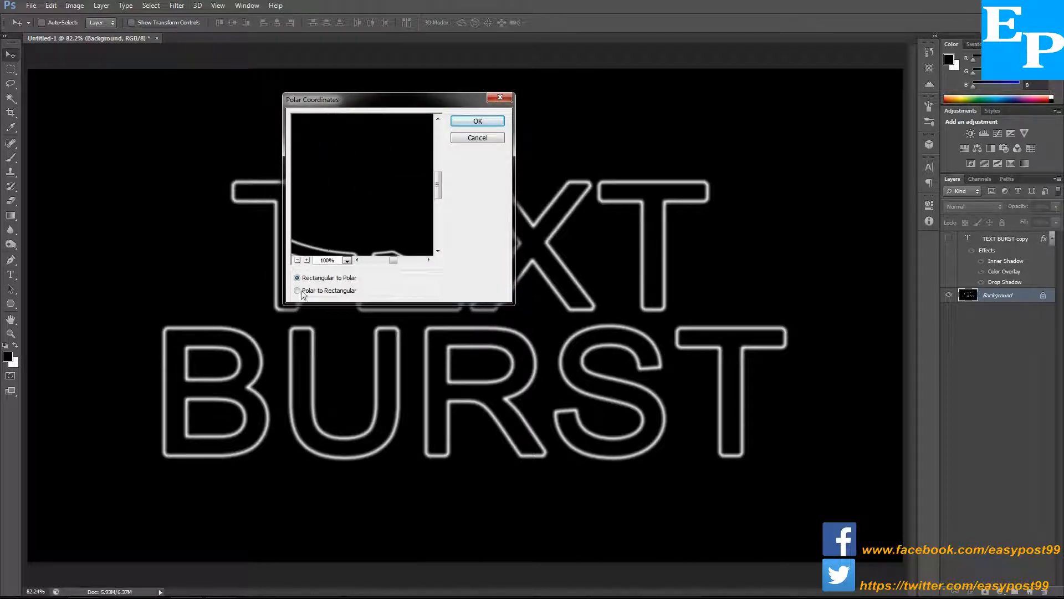
{"action": "left_click", "coordinate": [296, 291]}
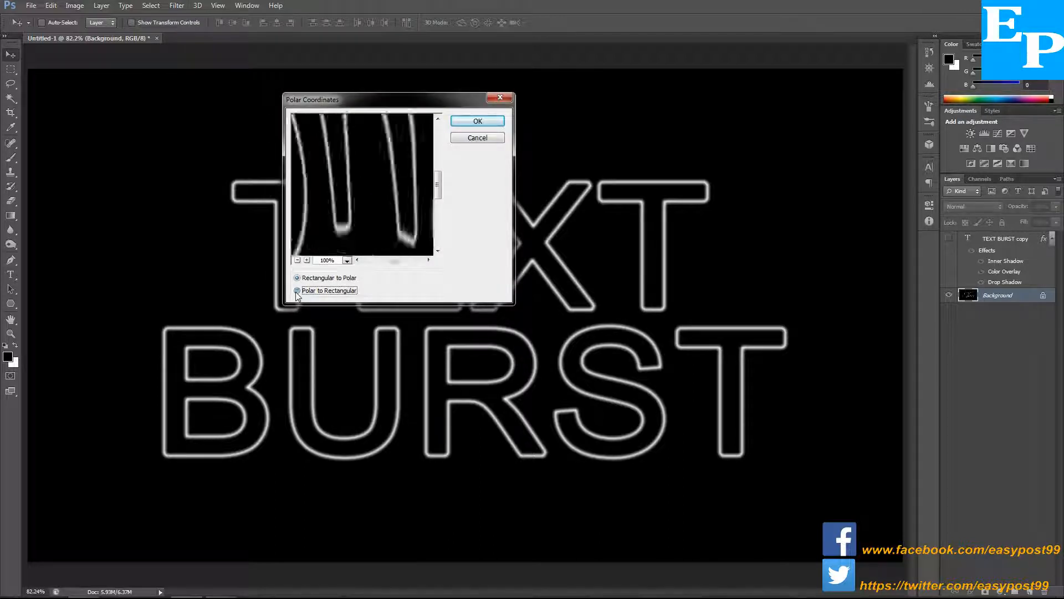
{"action": "left_click", "coordinate": [477, 121]}
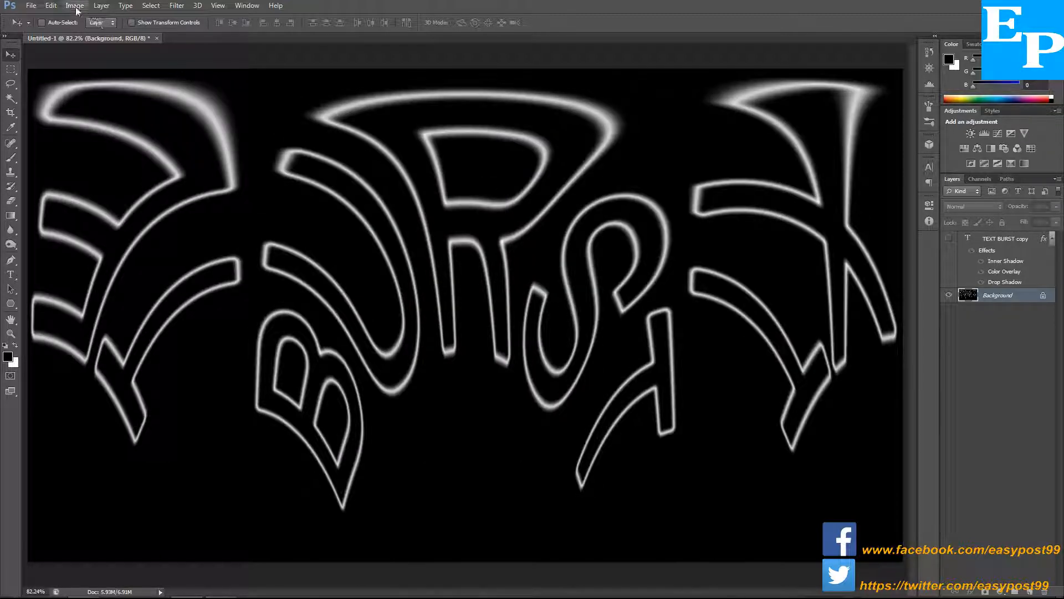
{"action": "left_click", "coordinate": [75, 5]}
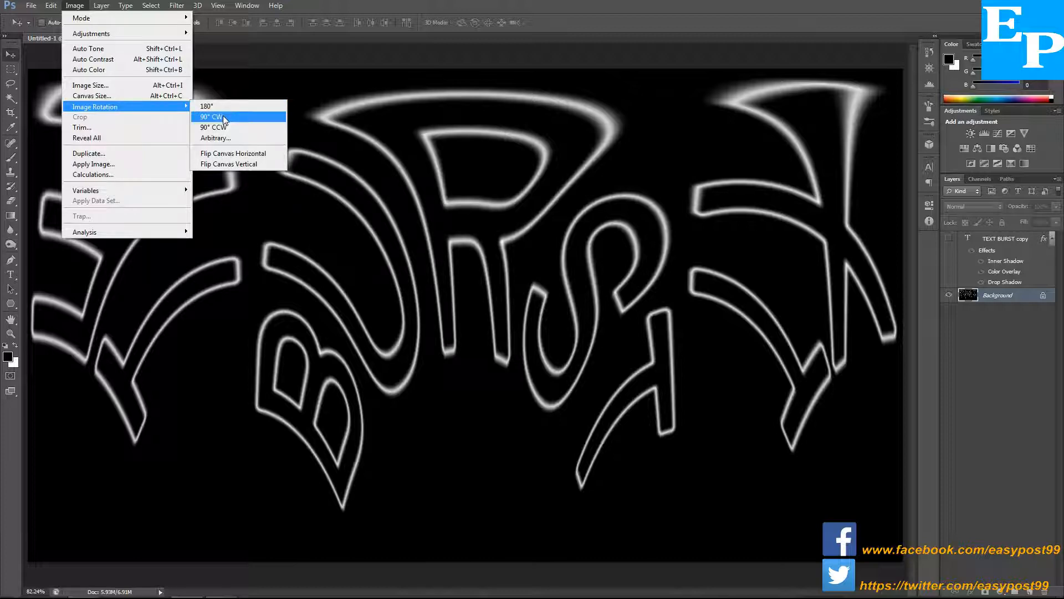
Rotate the canvas 90° clockwise and apply the Wind filter from the left twice.
{"action": "left_click", "coordinate": [209, 117]}
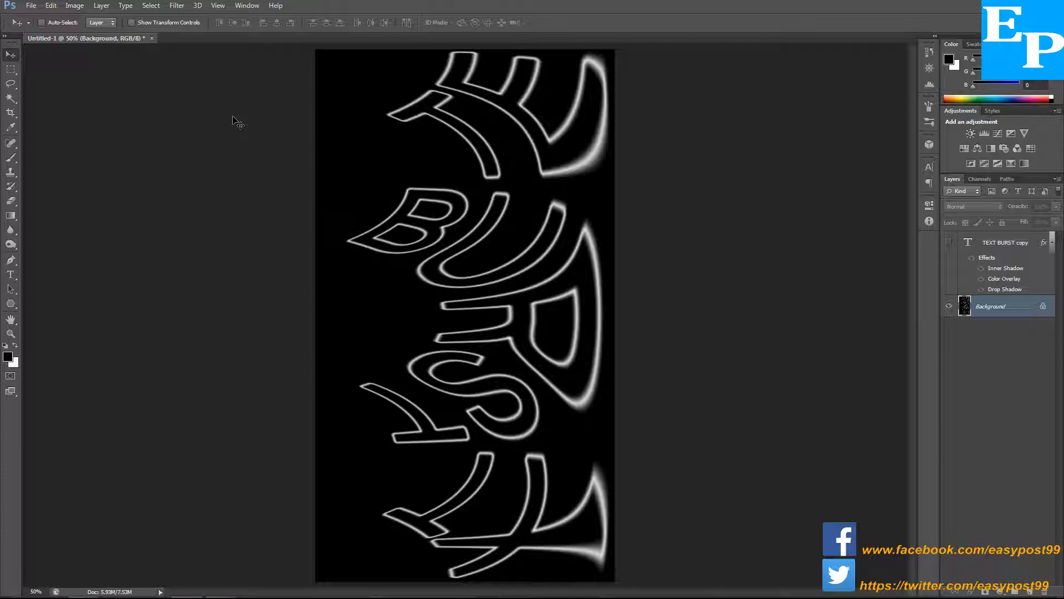
{"action": "left_click", "coordinate": [176, 6]}
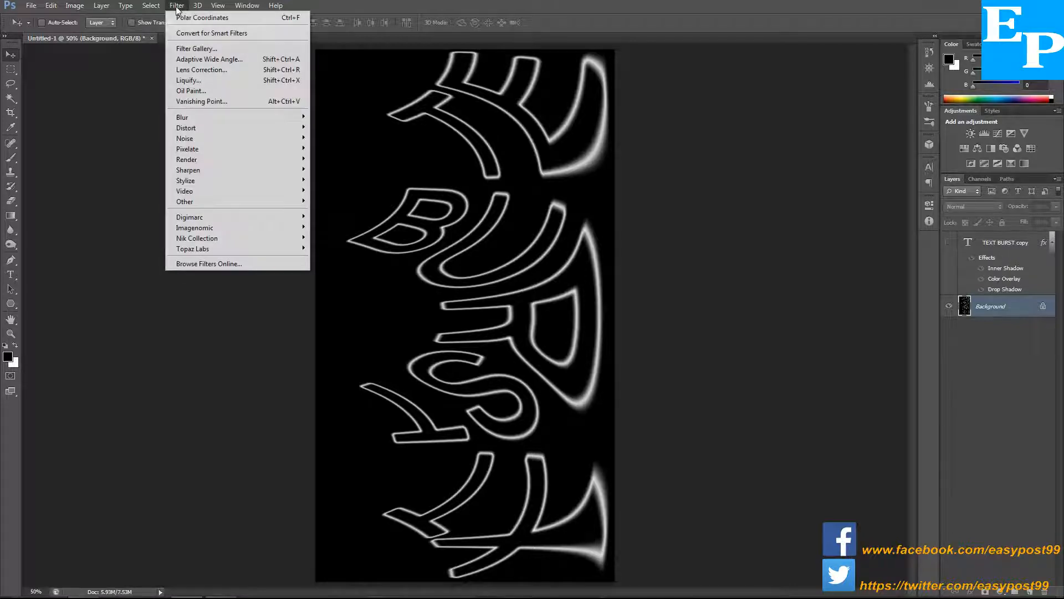
{"action": "mouse_move", "coordinate": [185, 181]}
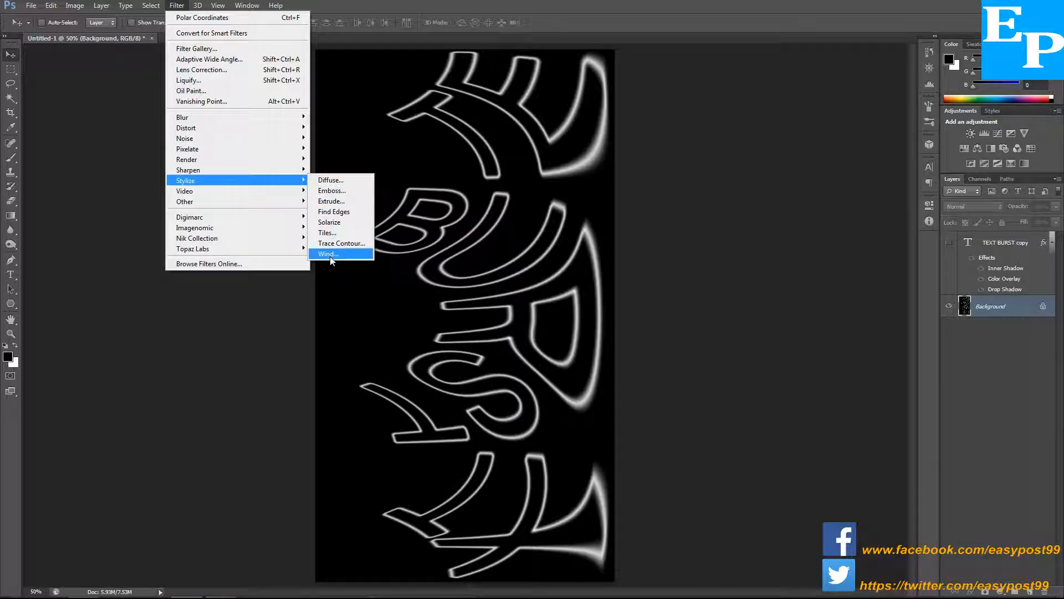
{"action": "left_click", "coordinate": [327, 253]}
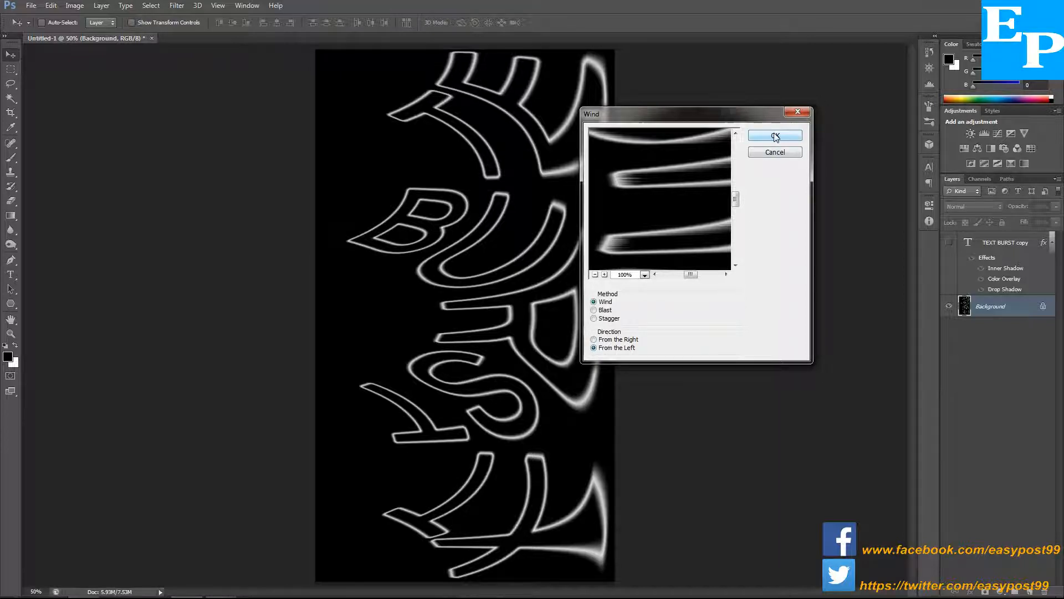
{"action": "left_click", "coordinate": [774, 135]}
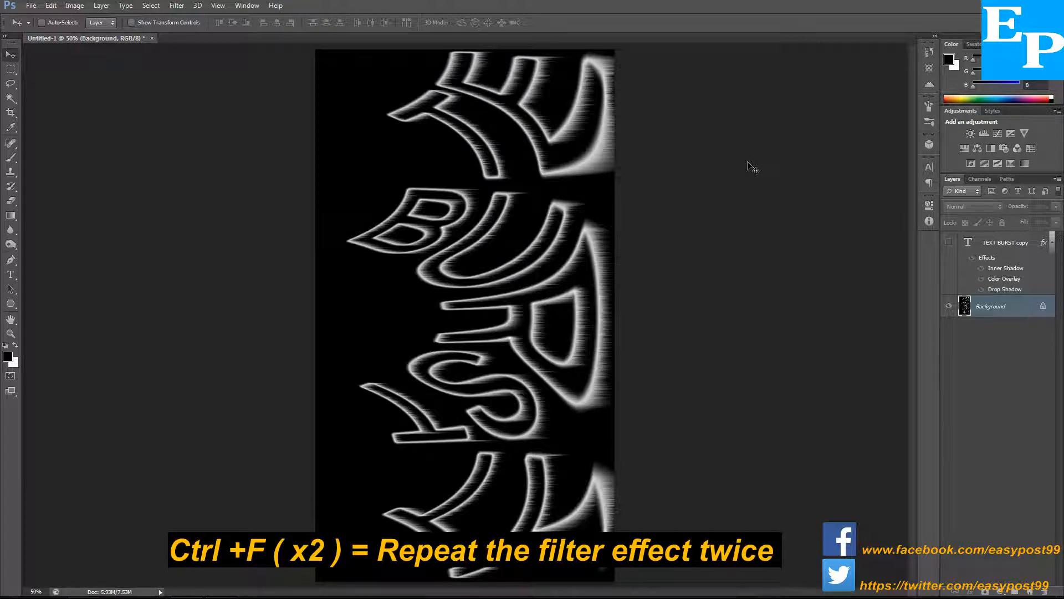
{"action": "key", "text": "ctrl+f"}
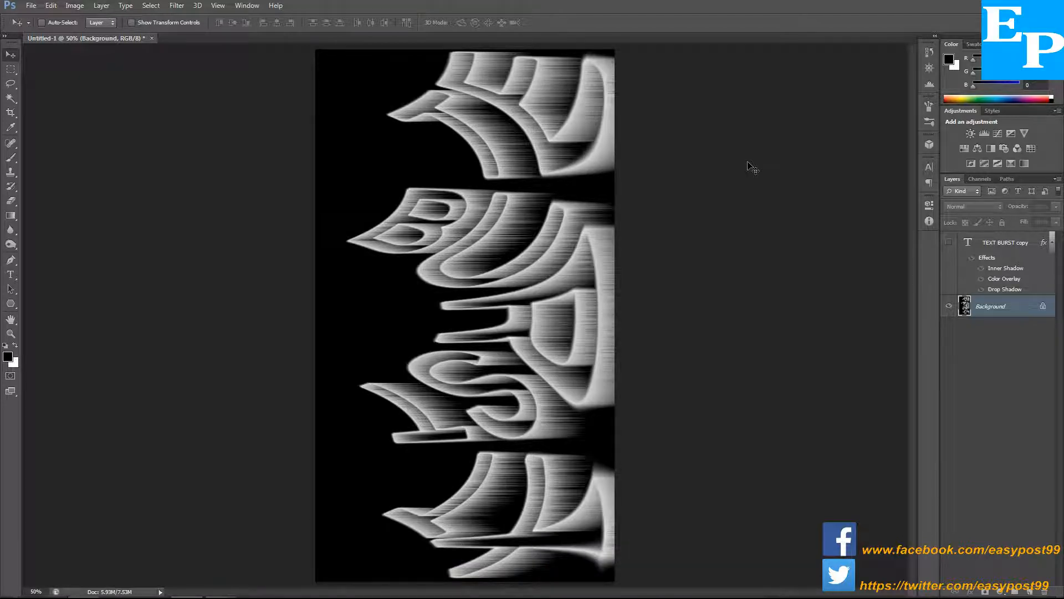
{"action": "mouse_move", "coordinate": [738, 209]}
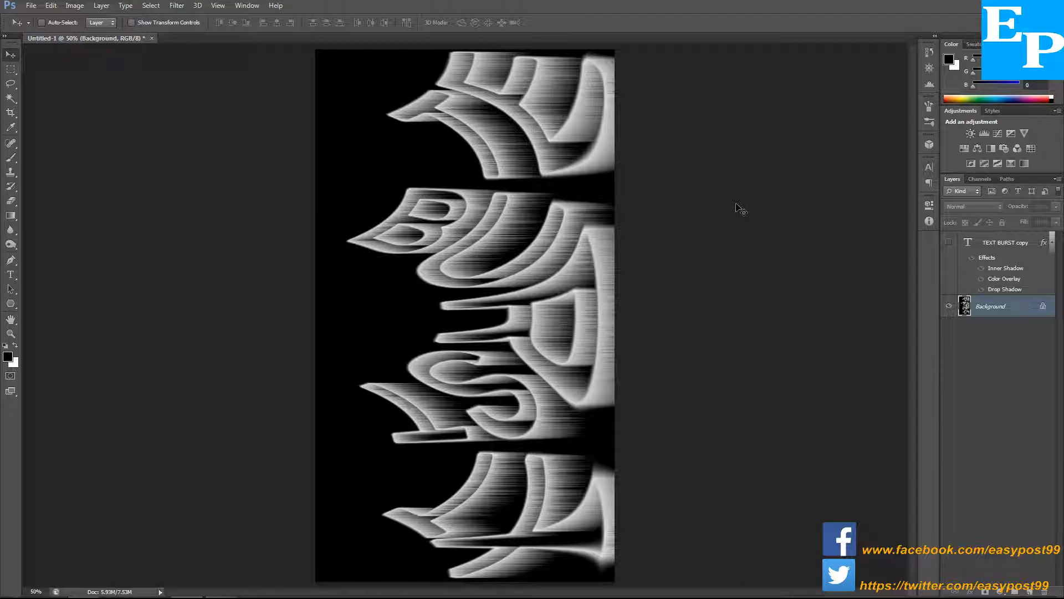
{"action": "mouse_move", "coordinate": [242, 129]}
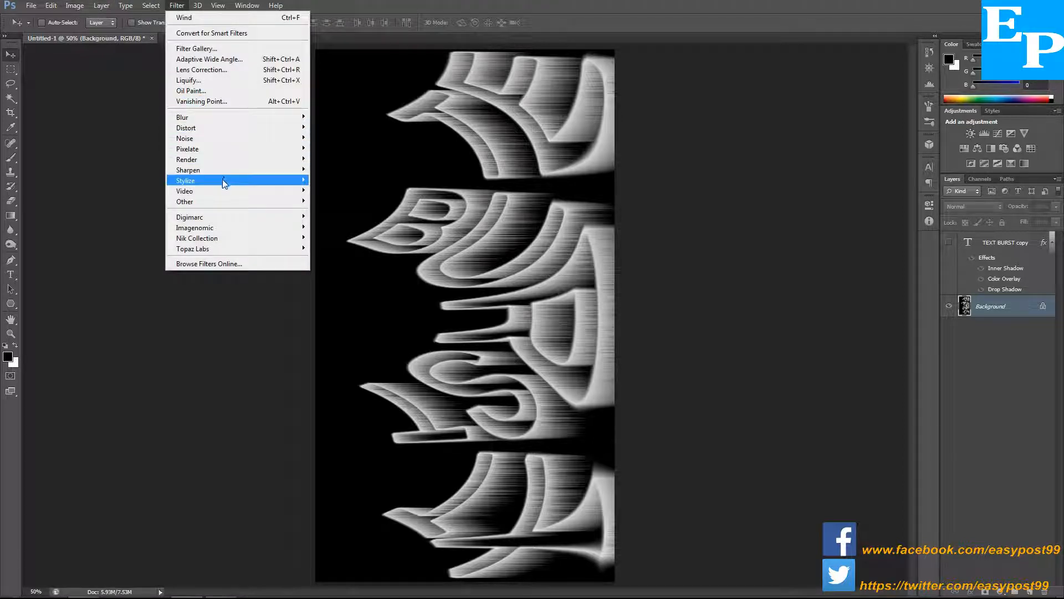
{"action": "mouse_move", "coordinate": [204, 180]}
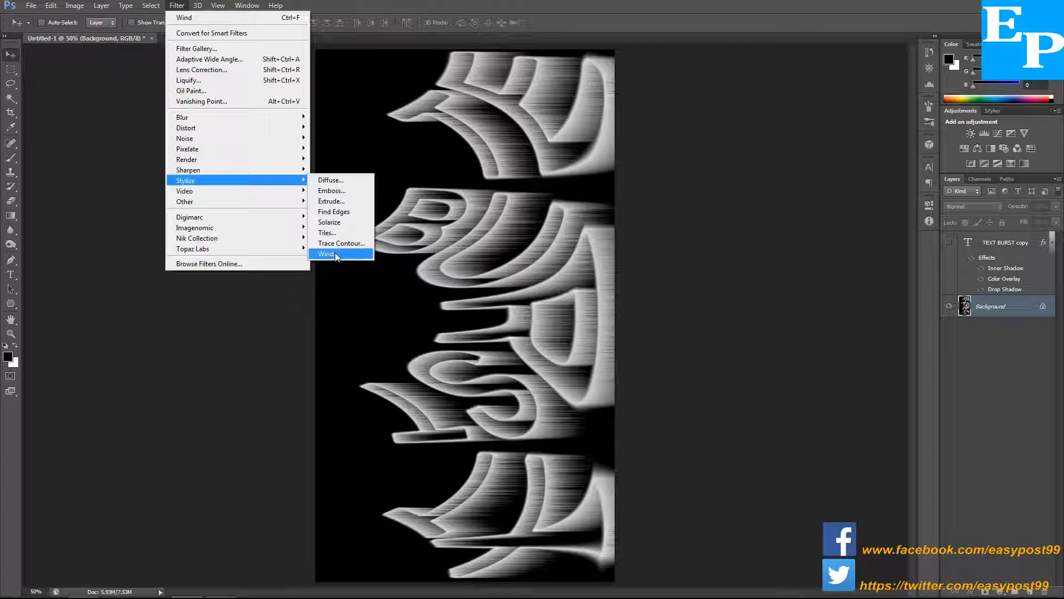
Apply the Wind filter with Wind method from the right, then repeat it for stronger streaks.
{"action": "left_click", "coordinate": [326, 253]}
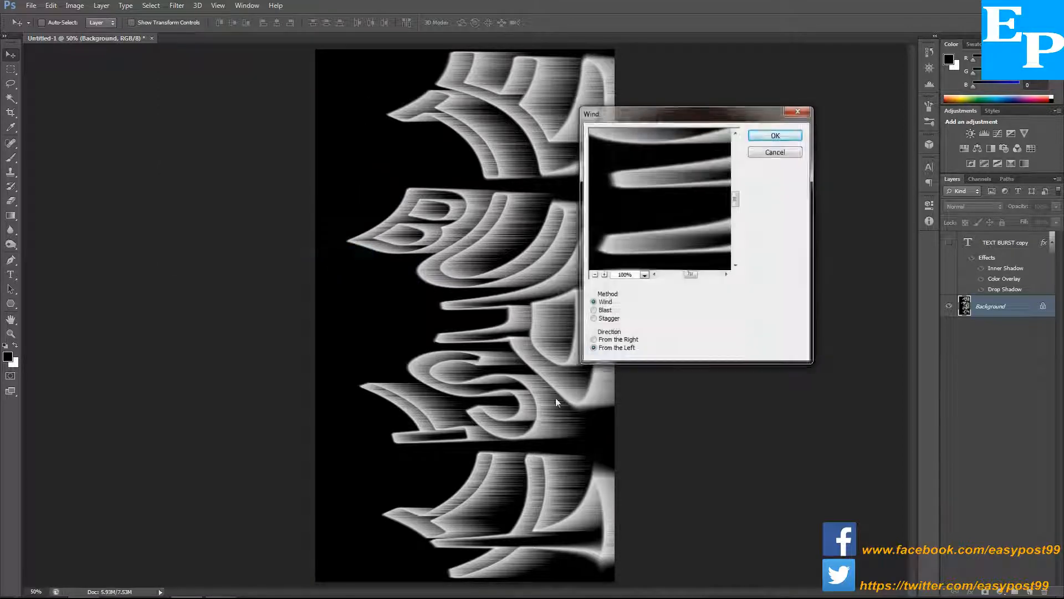
{"action": "mouse_move", "coordinate": [625, 308]}
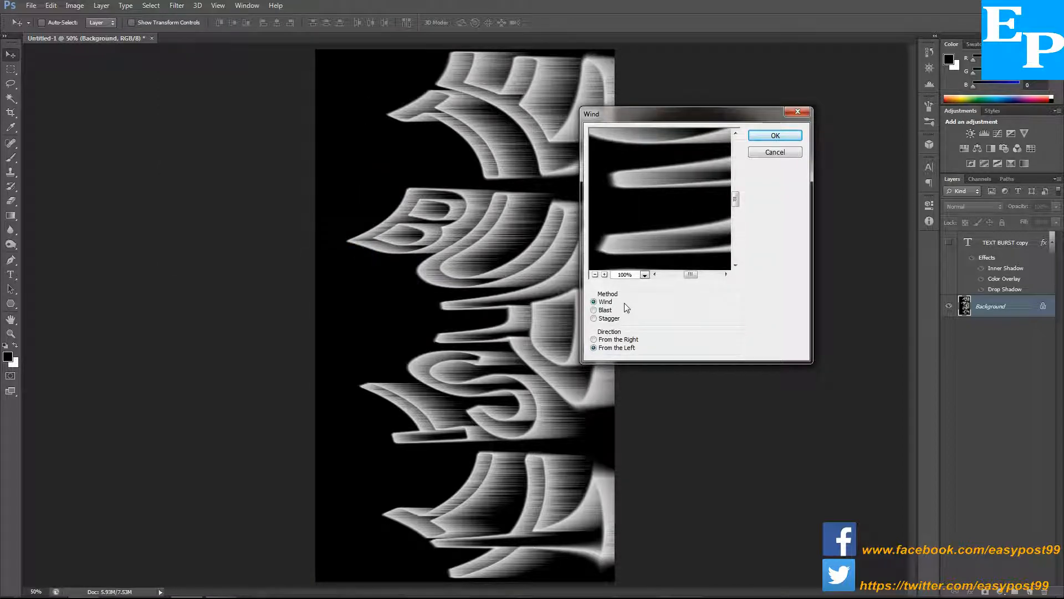
{"action": "left_click", "coordinate": [594, 339]}
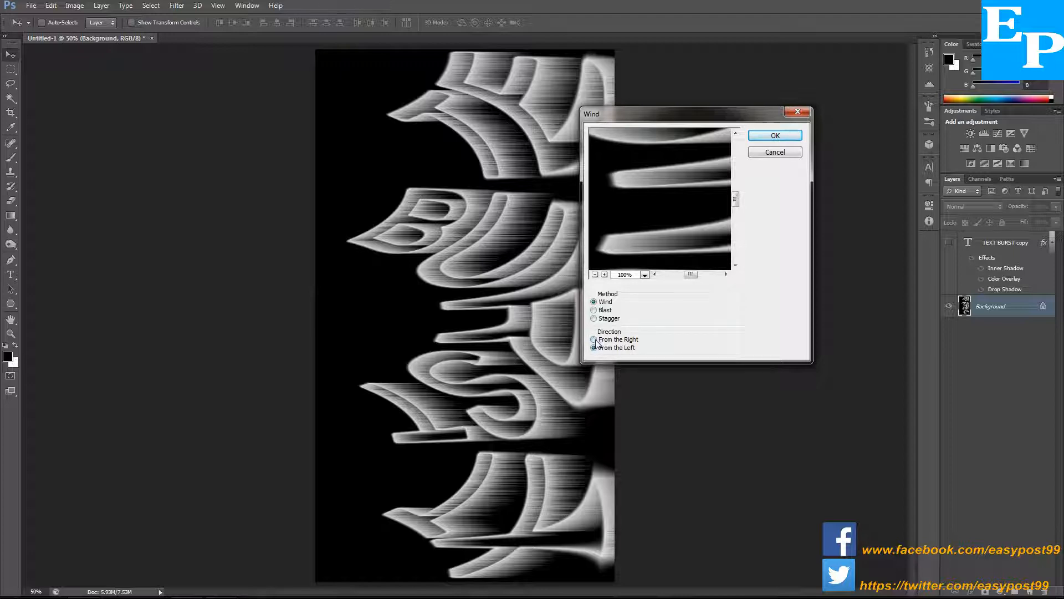
{"action": "left_click", "coordinate": [595, 339]}
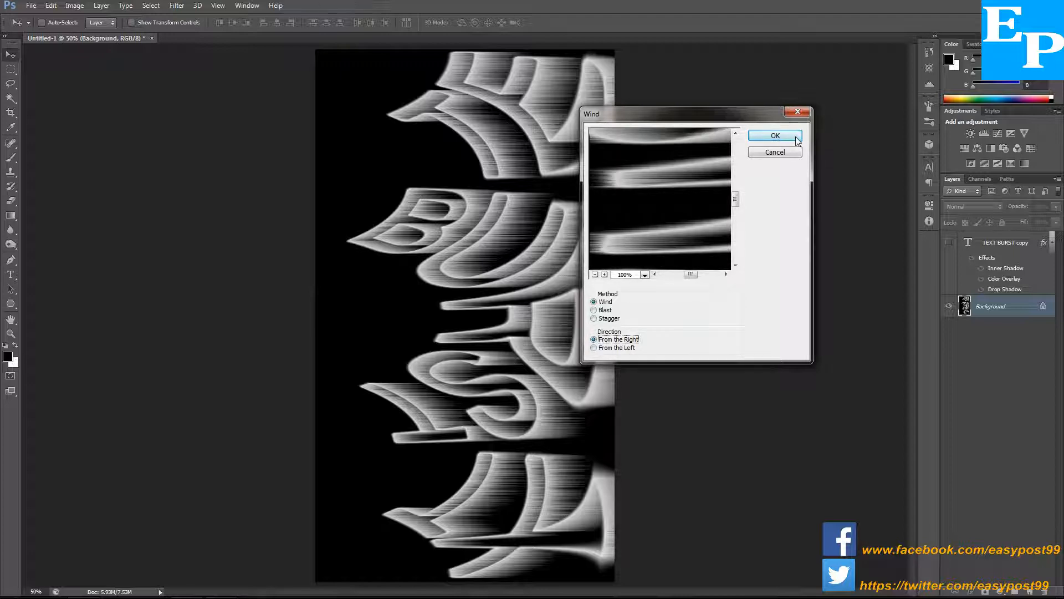
{"action": "left_click", "coordinate": [775, 136]}
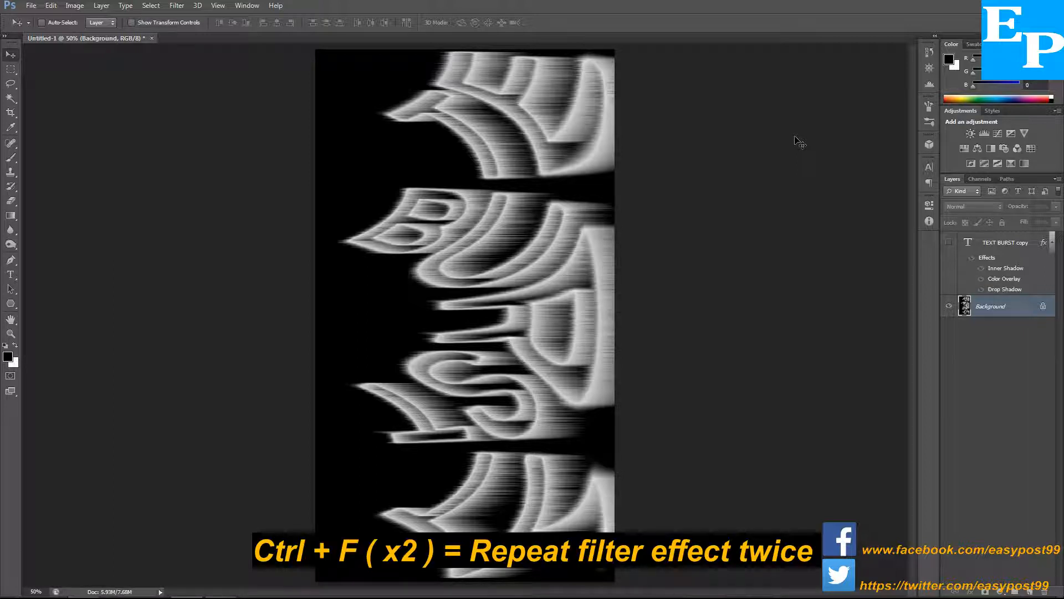
{"action": "key", "text": "ctrl+f"}
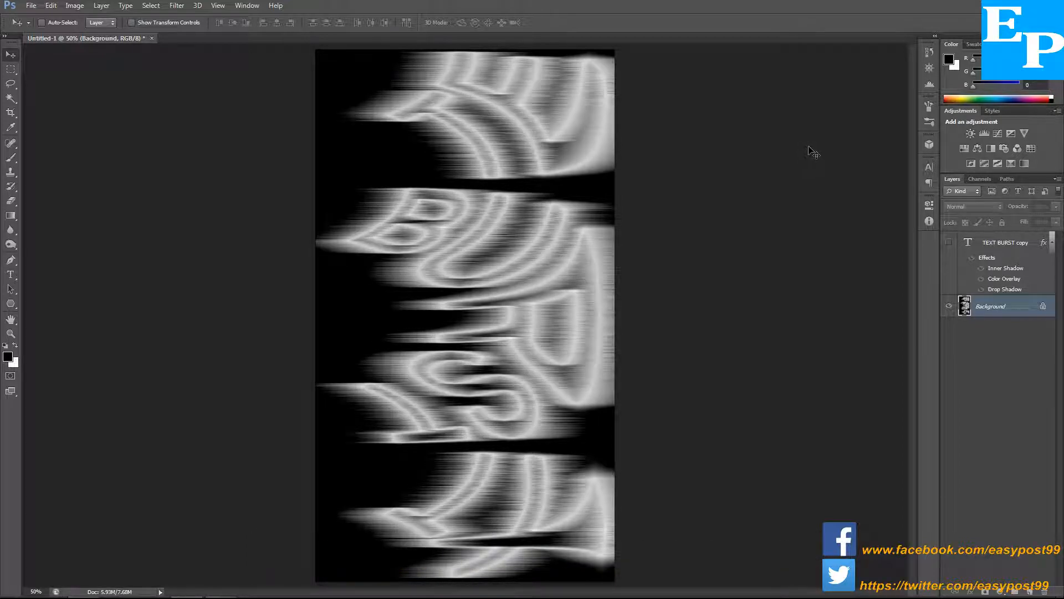
{"action": "left_click", "coordinate": [75, 5]}
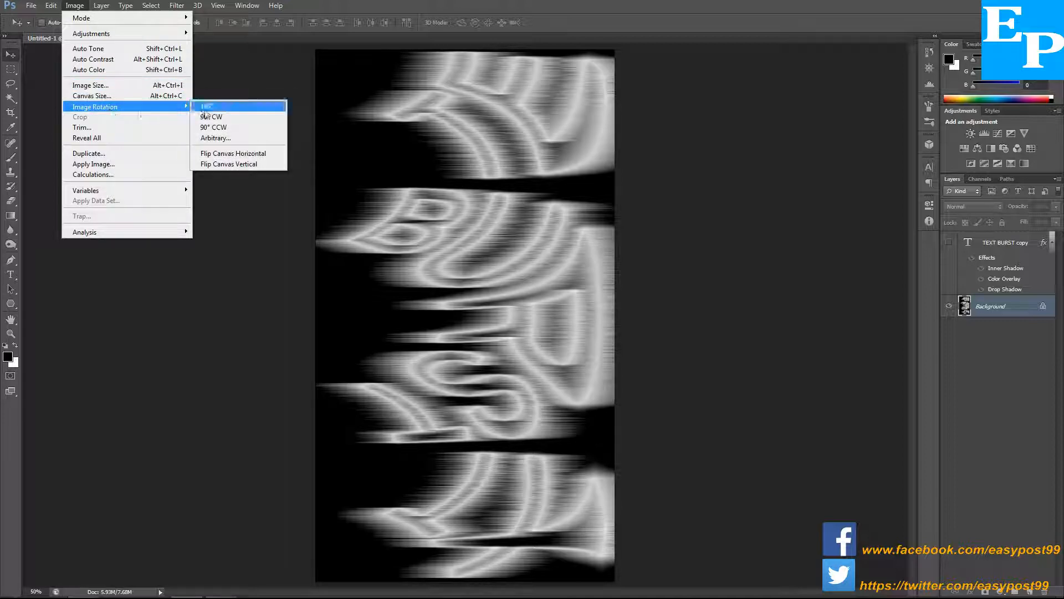
{"action": "mouse_move", "coordinate": [214, 127]}
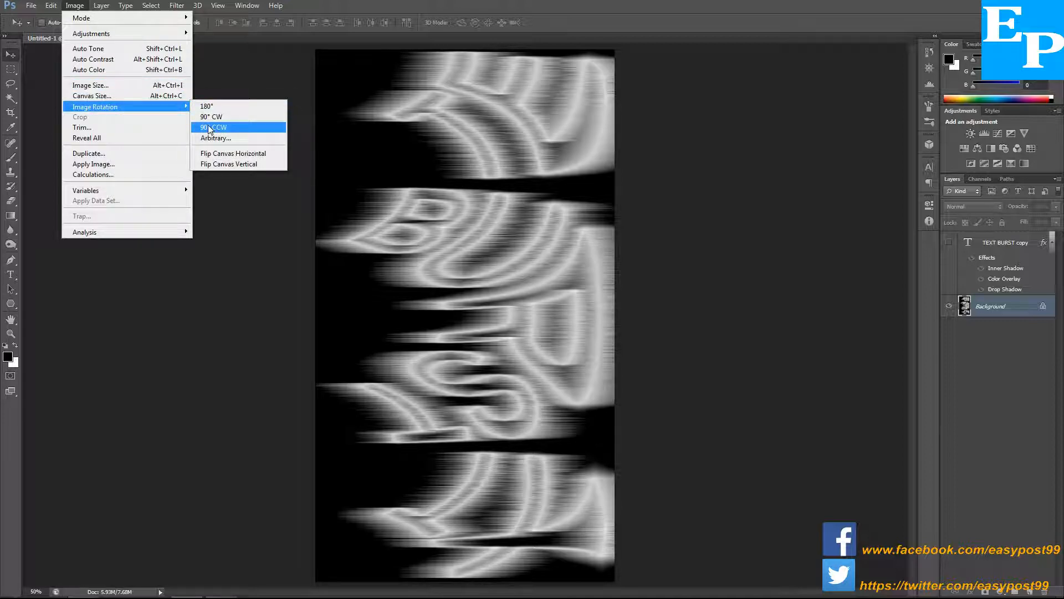
Rotate the canvas 90° CCW and apply Polar Coordinates with Rectangular to Polar.
{"action": "left_click", "coordinate": [214, 128]}
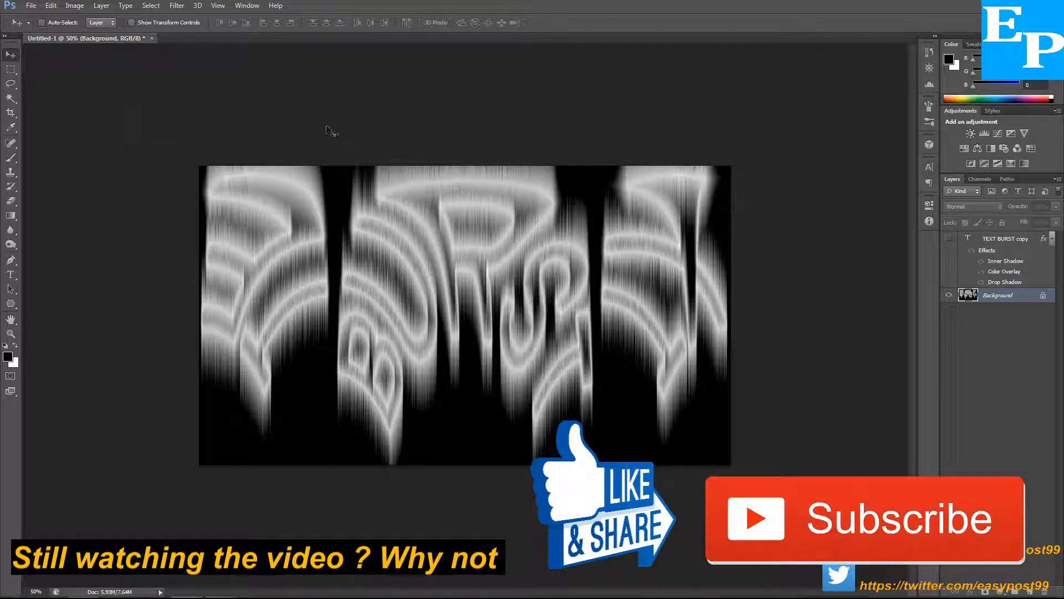
{"action": "left_click", "coordinate": [176, 6]}
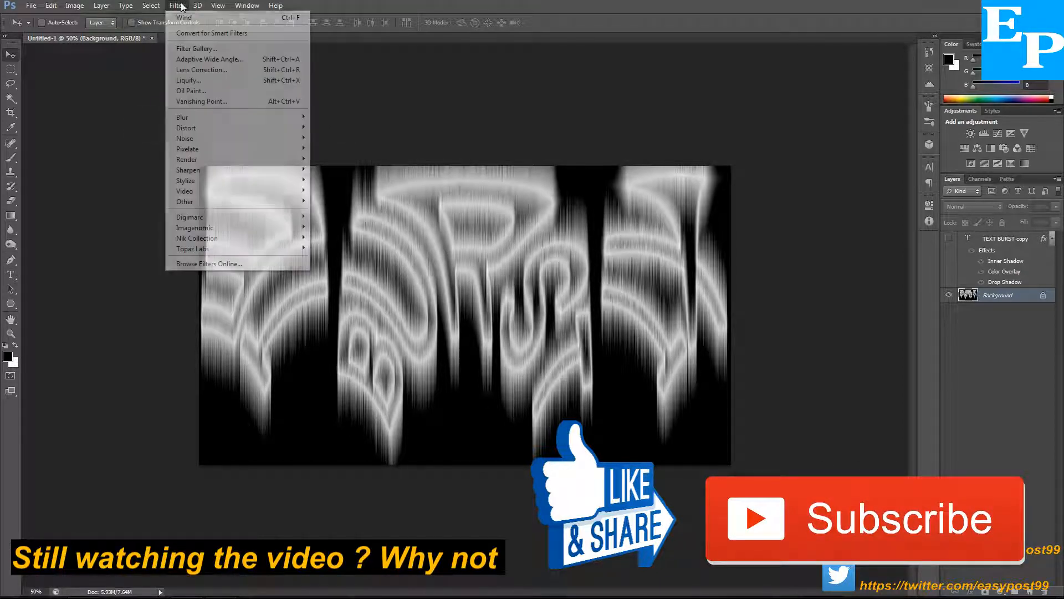
{"action": "mouse_move", "coordinate": [185, 127]}
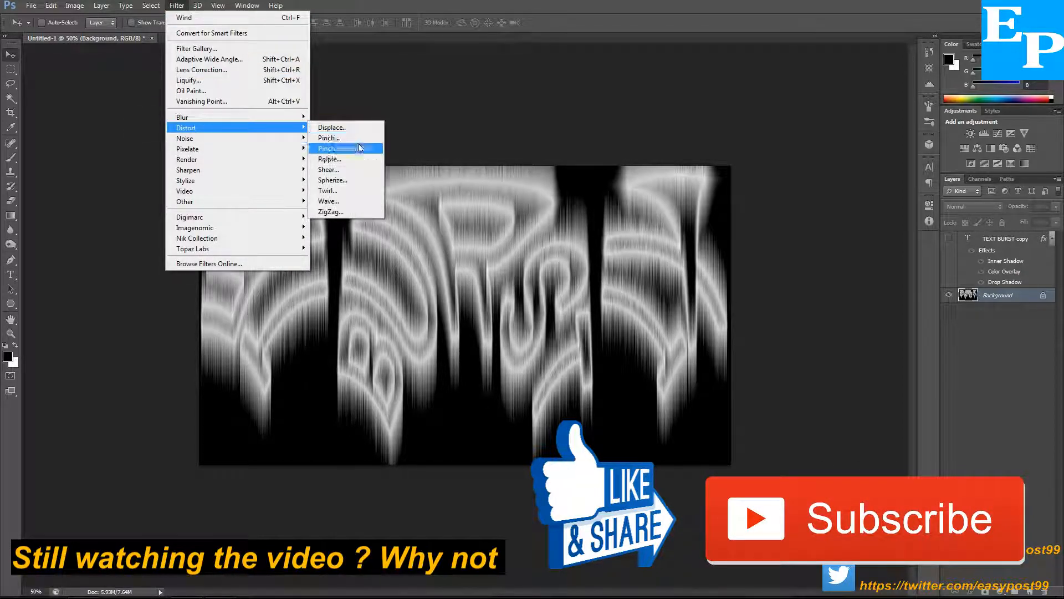
{"action": "left_click", "coordinate": [330, 148]}
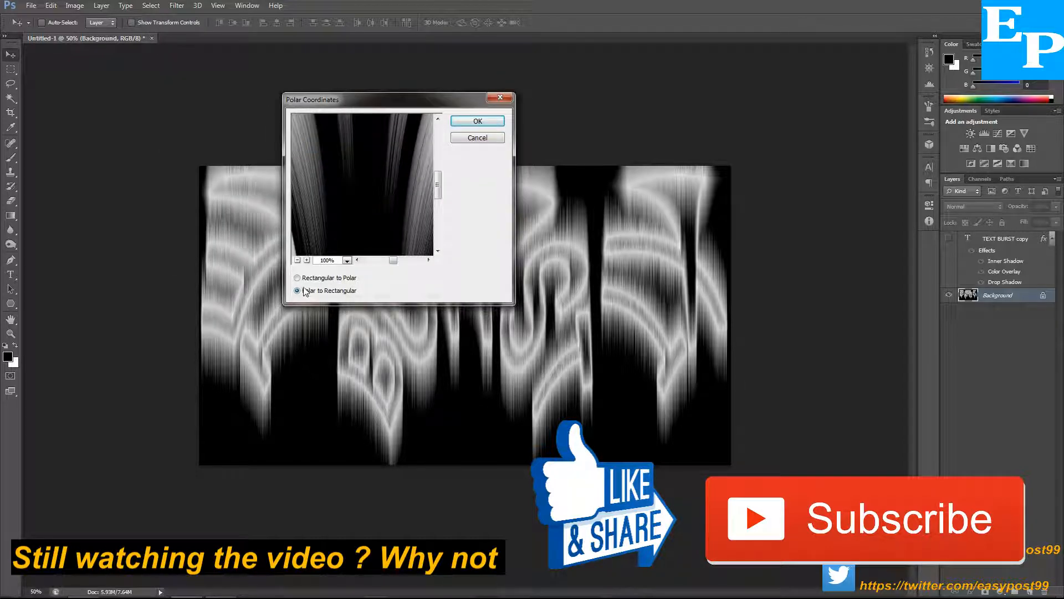
{"action": "left_click", "coordinate": [297, 278]}
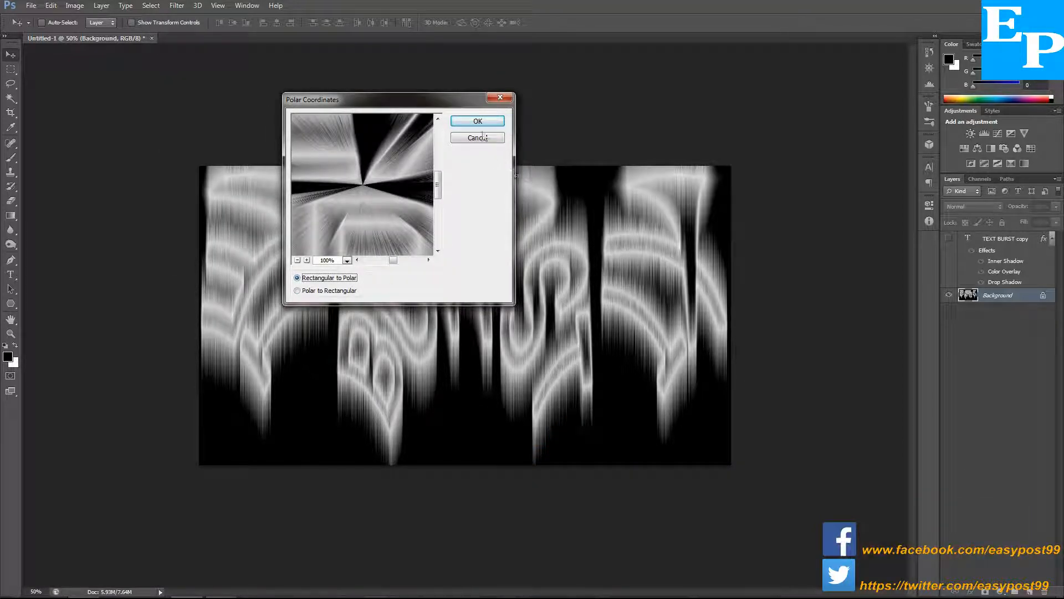
{"action": "left_click", "coordinate": [478, 121]}
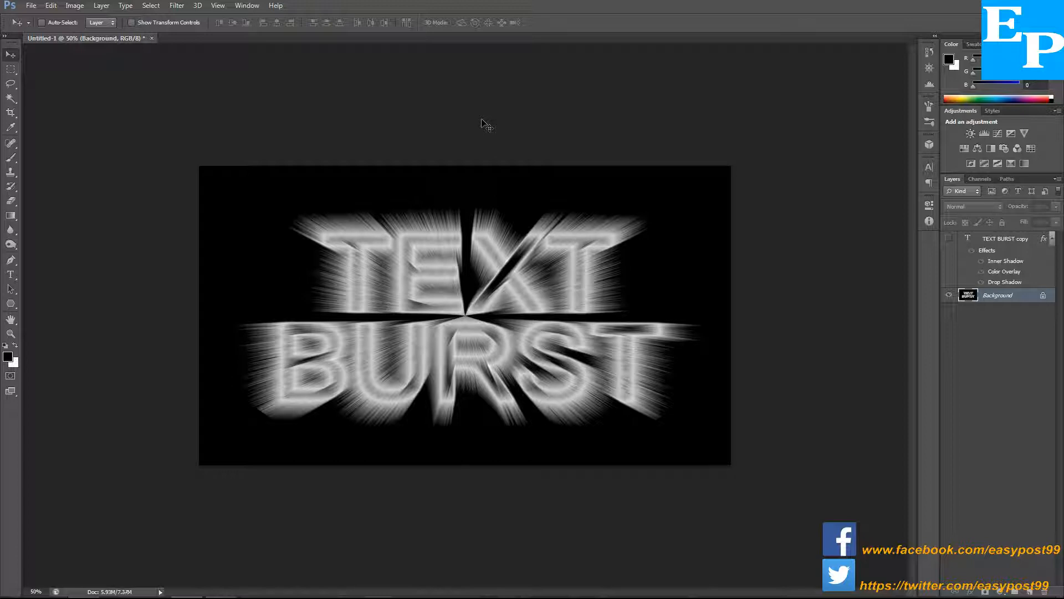
{"action": "mouse_move", "coordinate": [828, 321]}
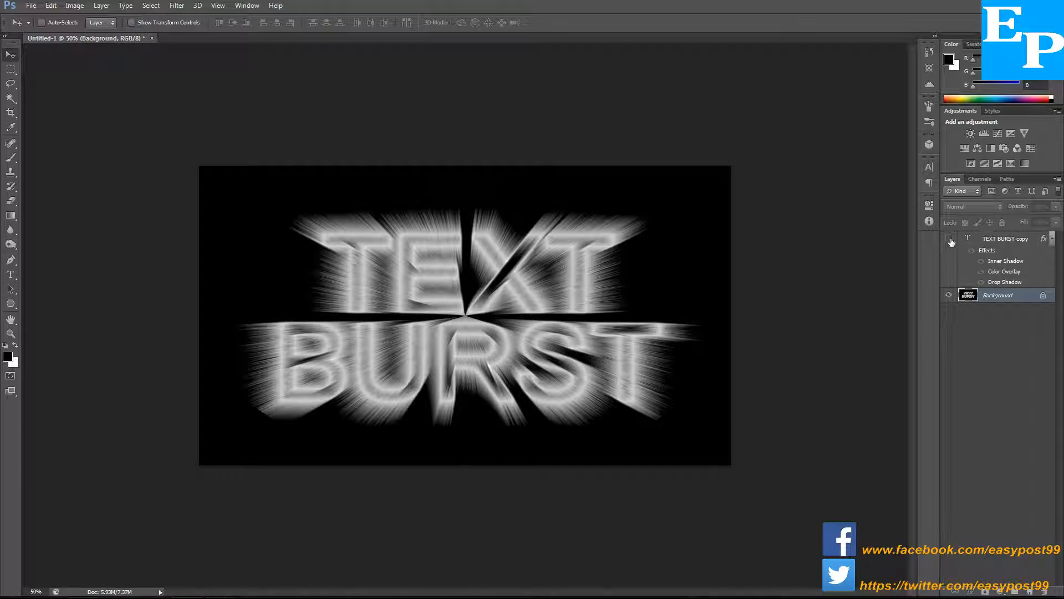
Turn on visibility of the TEXT BURST copy layer.
{"action": "left_click", "coordinate": [950, 239]}
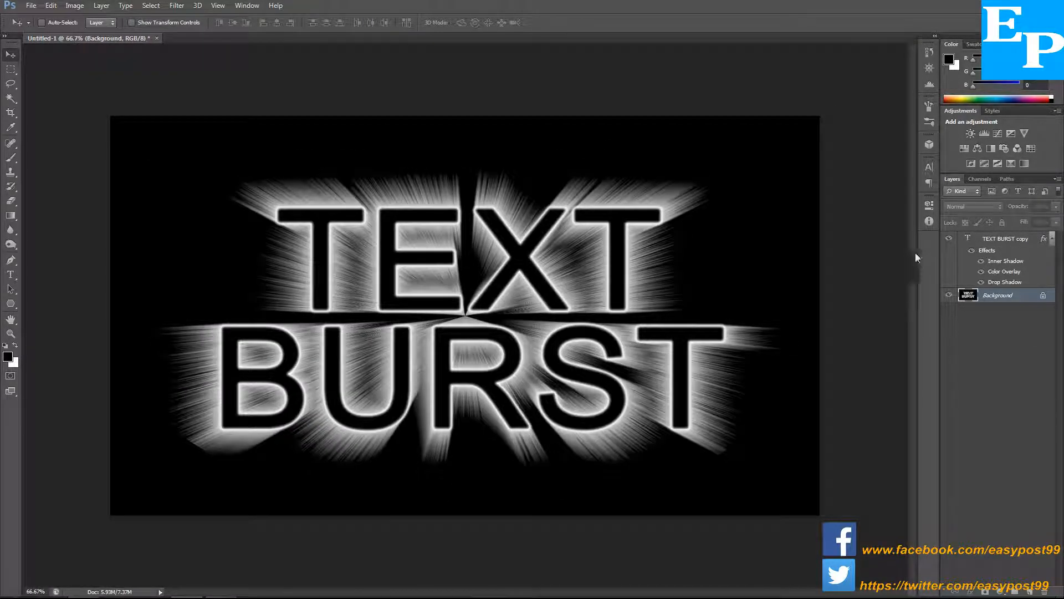
{"action": "mouse_move", "coordinate": [862, 238]}
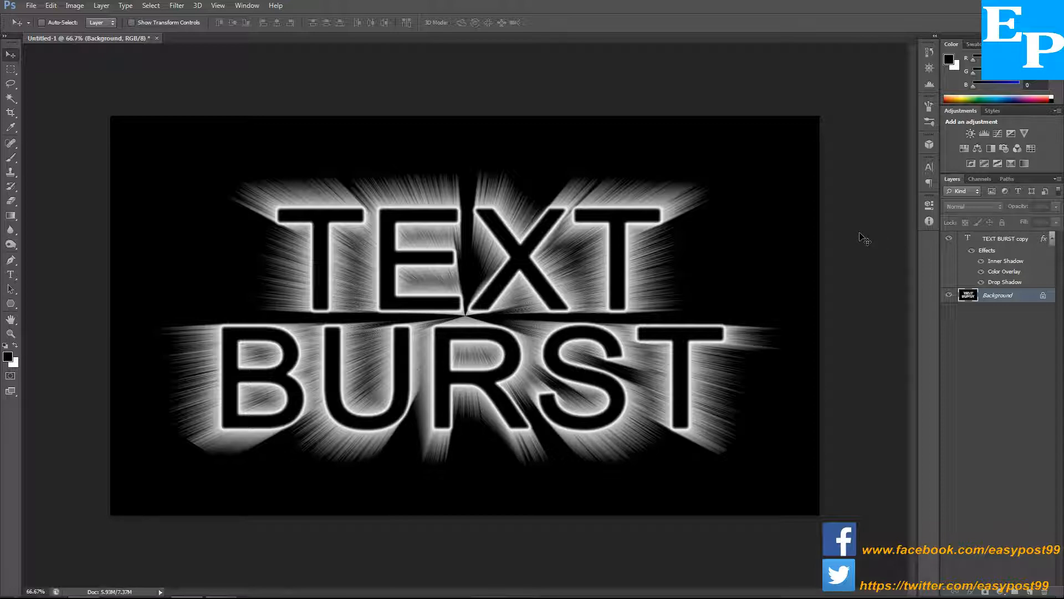
{"action": "mouse_move", "coordinate": [615, 293]}
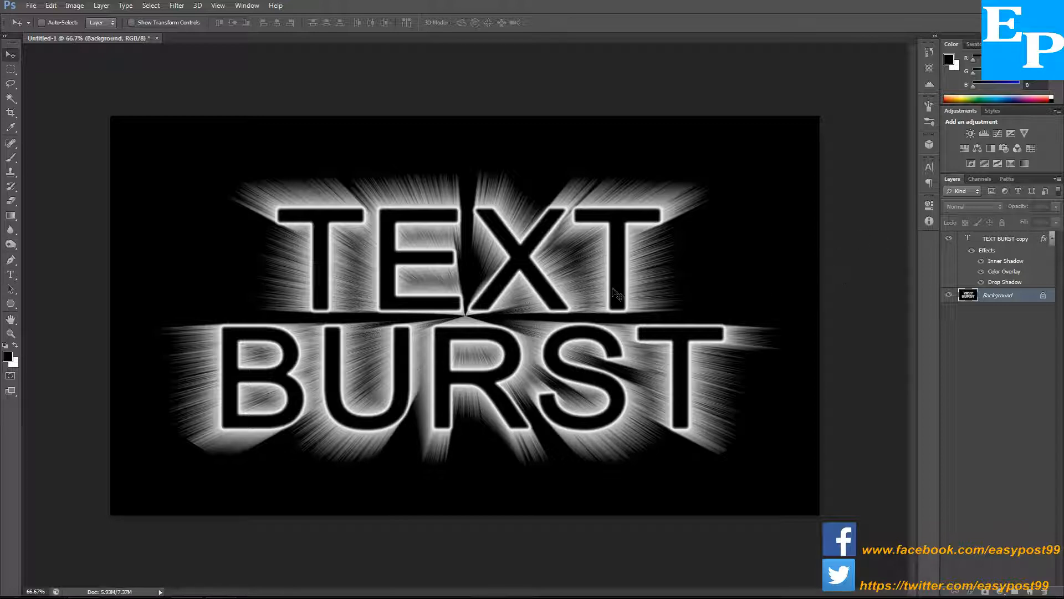
{"action": "mouse_move", "coordinate": [472, 309]}
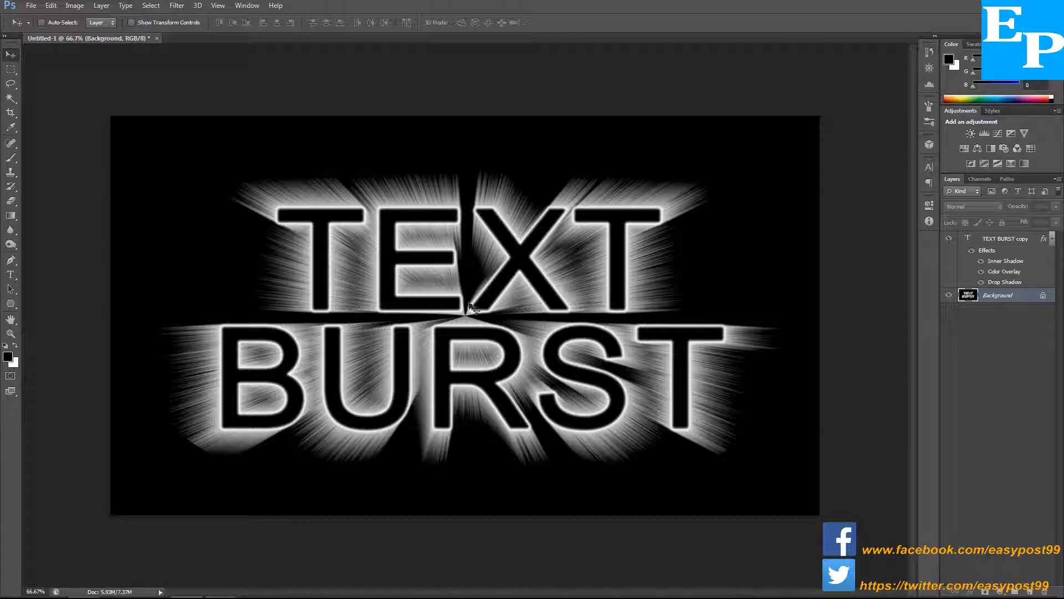
{"action": "mouse_move", "coordinate": [998, 545]}
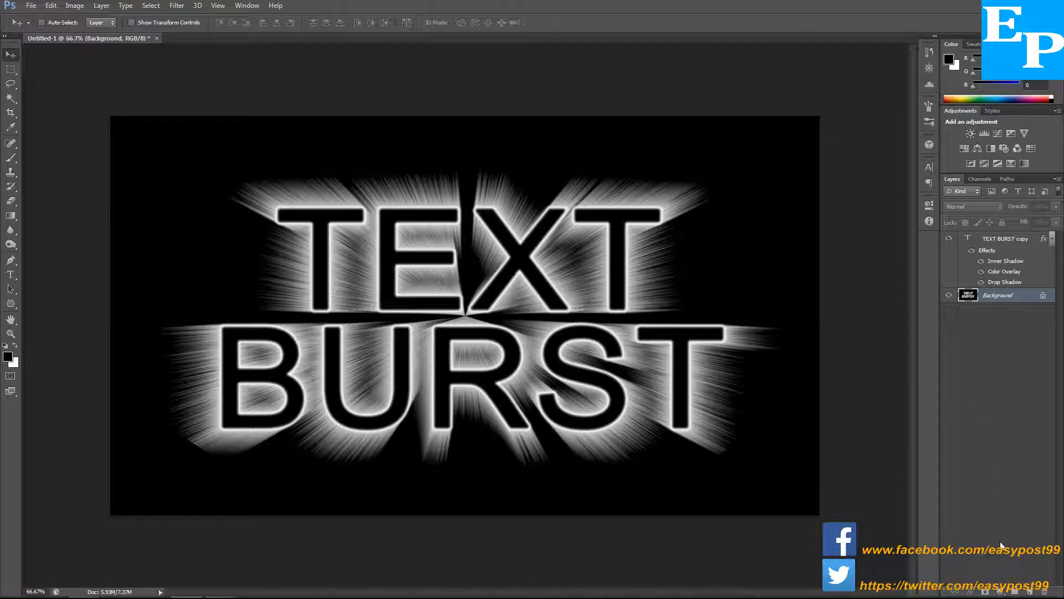
Add a Color Balance adjustment layer from the Layers panel's adjustment menu.
{"action": "left_click", "coordinate": [1032, 133]}
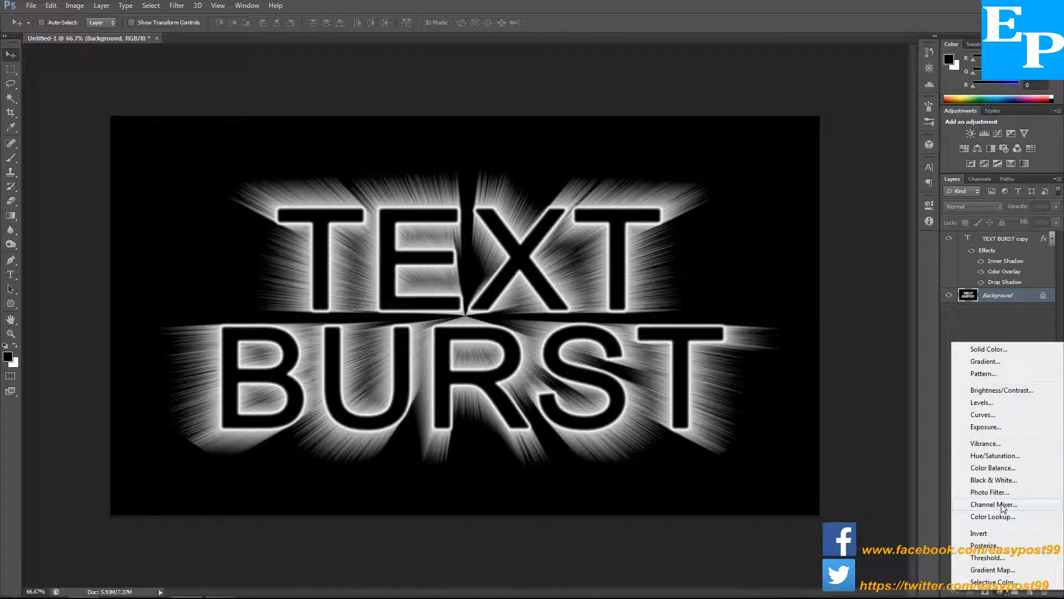
{"action": "mouse_move", "coordinate": [1003, 468]}
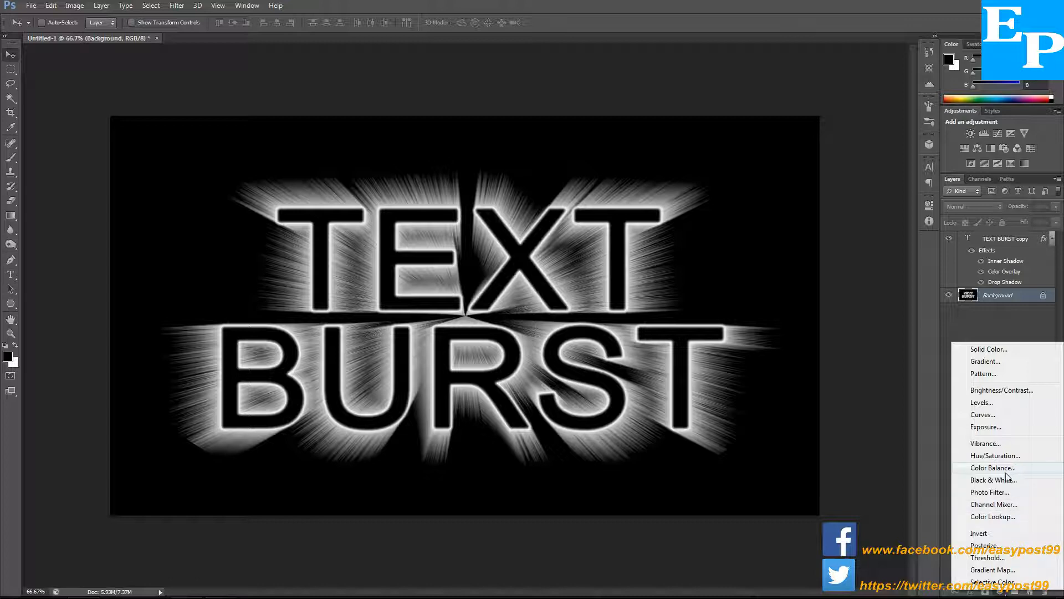
{"action": "left_click", "coordinate": [992, 468]}
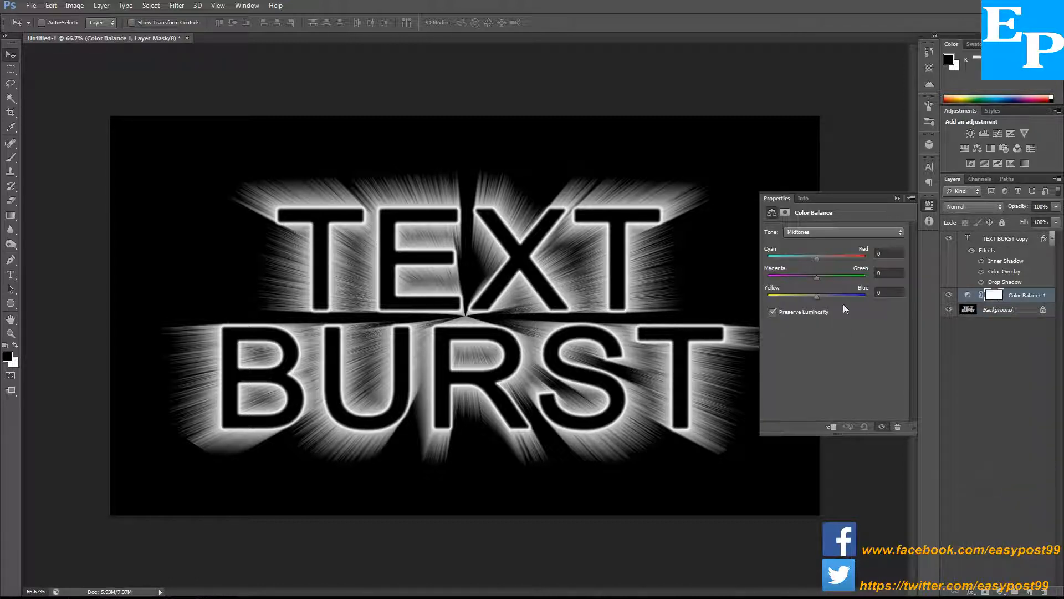
{"action": "mouse_move", "coordinate": [793, 258]}
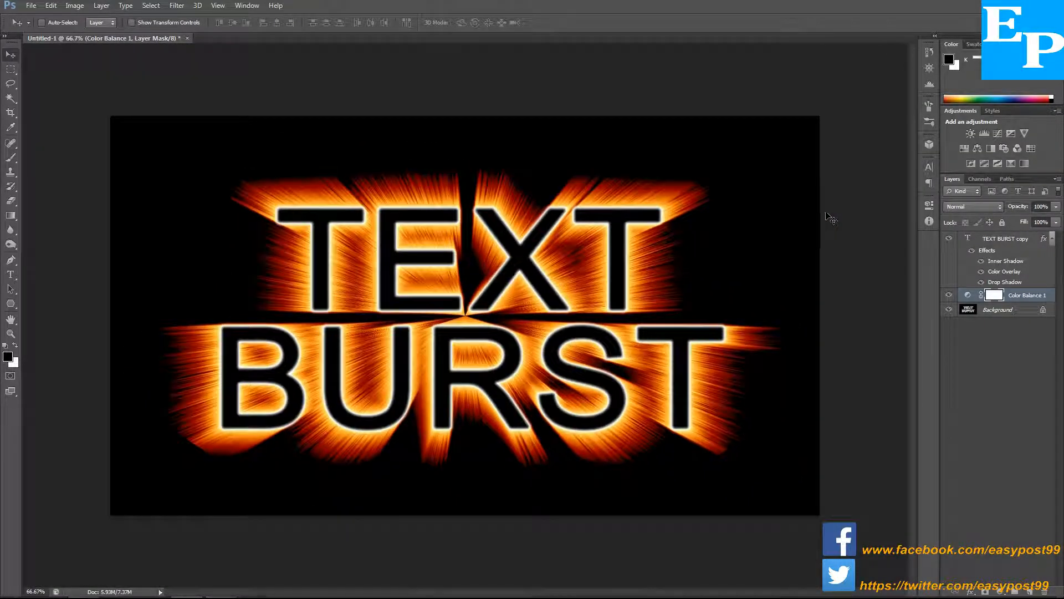
{"action": "mouse_move", "coordinate": [998, 581]}
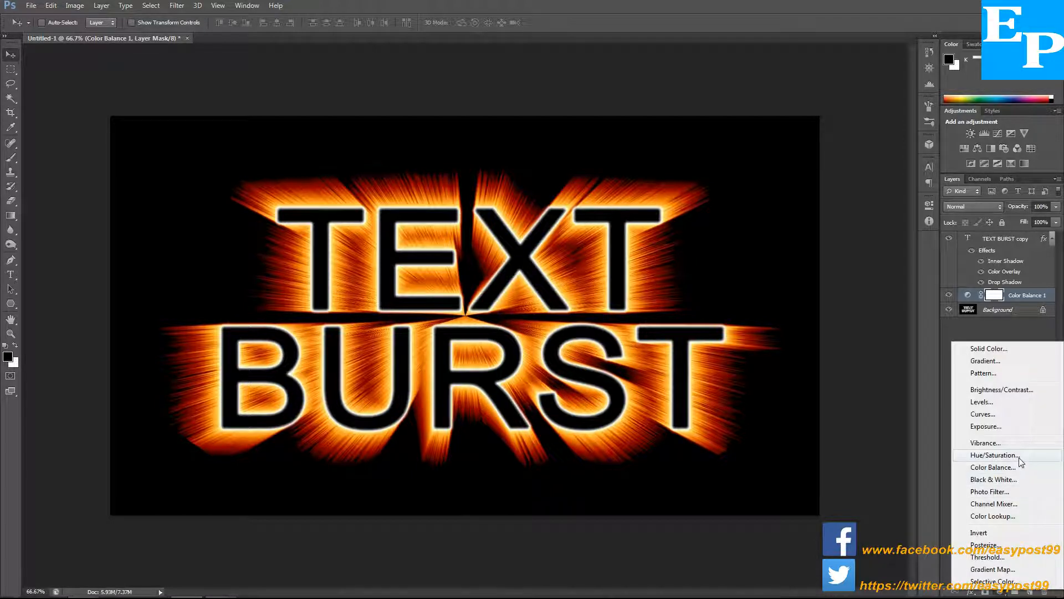
Add a Hue/Saturation adjustment layer above the Color Balance layer.
{"action": "left_click", "coordinate": [995, 455]}
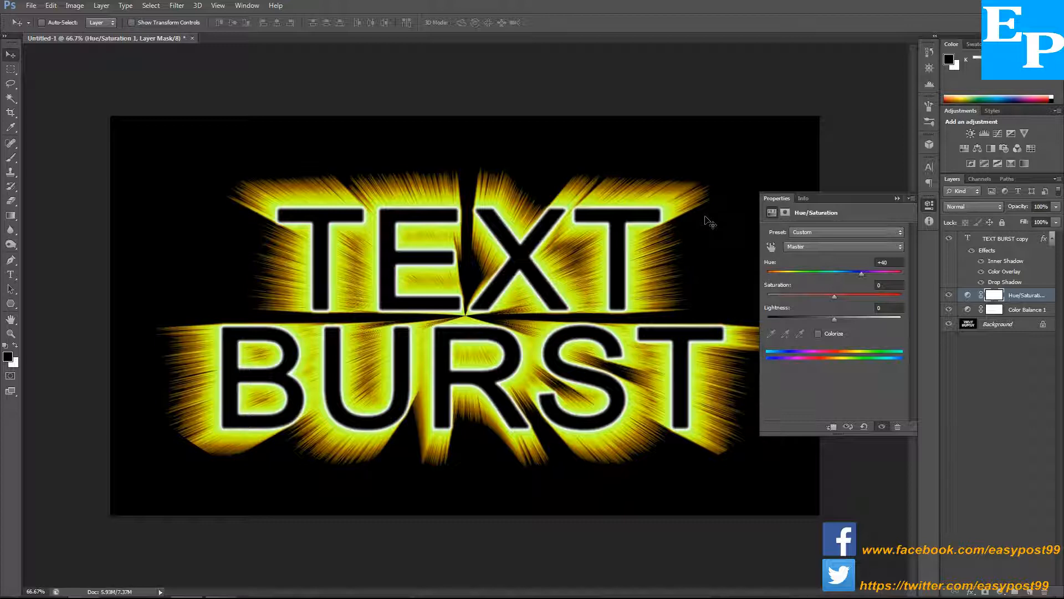
{"action": "mouse_move", "coordinate": [645, 251]}
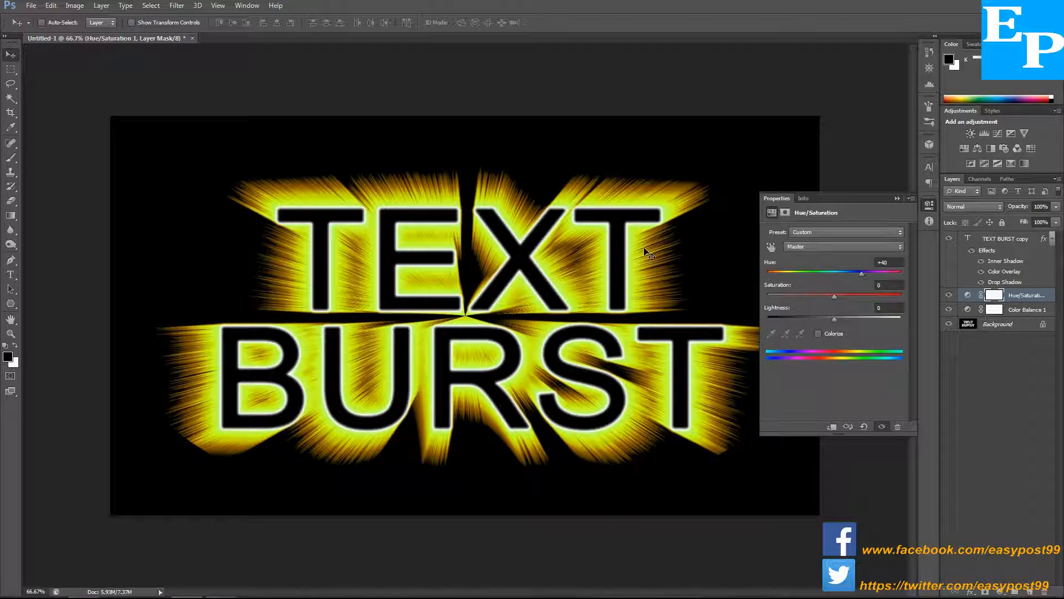